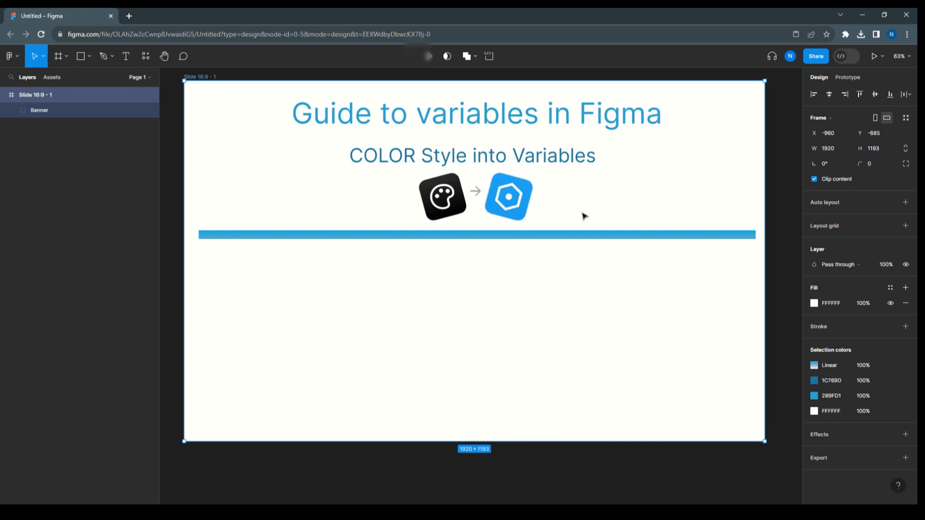
pyautogui.moveTo(547, 219)
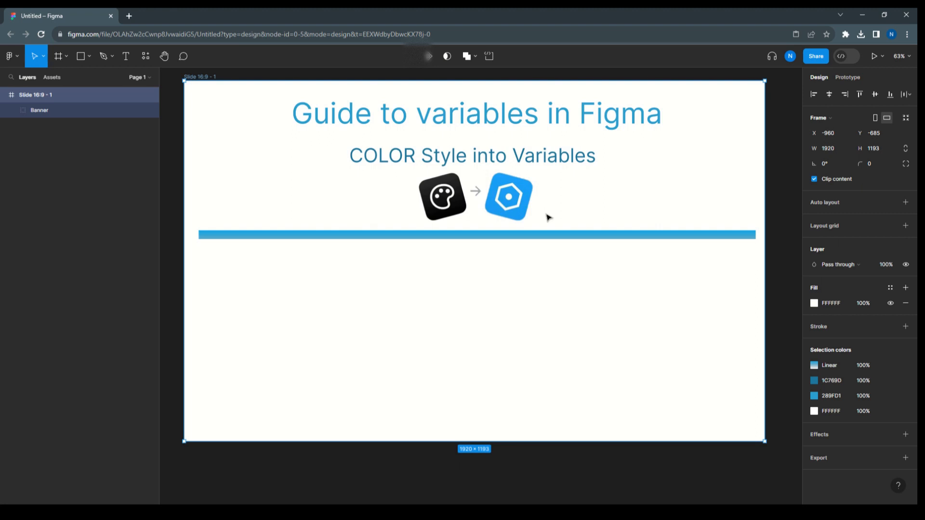
# Step: Add a 390×844 iPhone 13 & 14 frame beside the variables guide slide
pyautogui.scroll(-3)
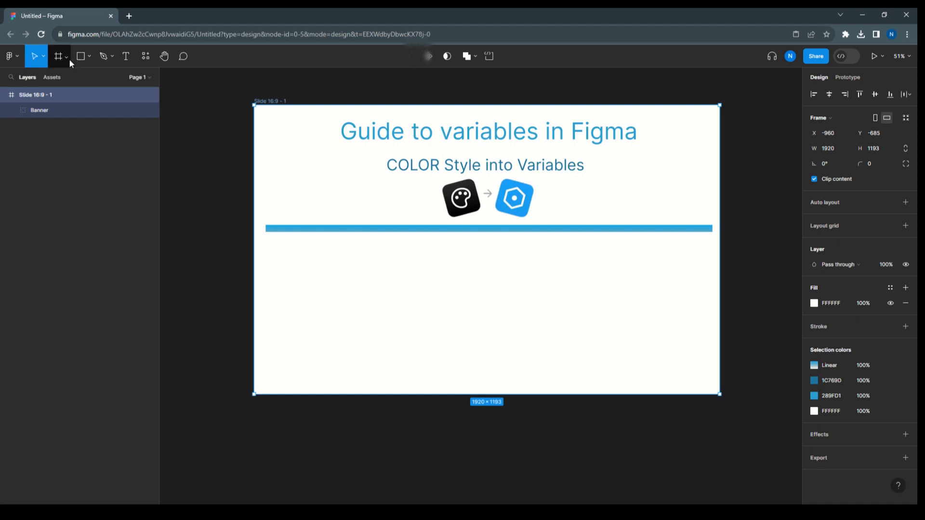
pyautogui.click(57, 56)
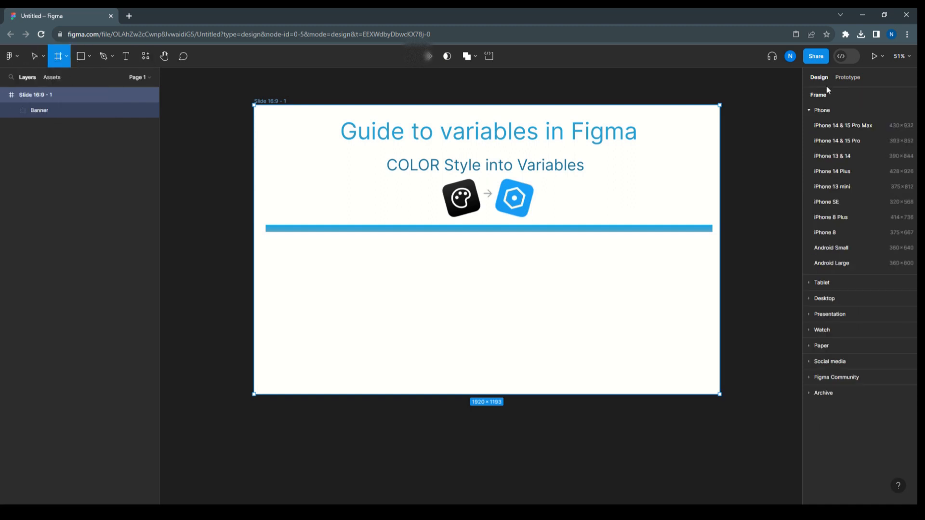
pyautogui.click(832, 156)
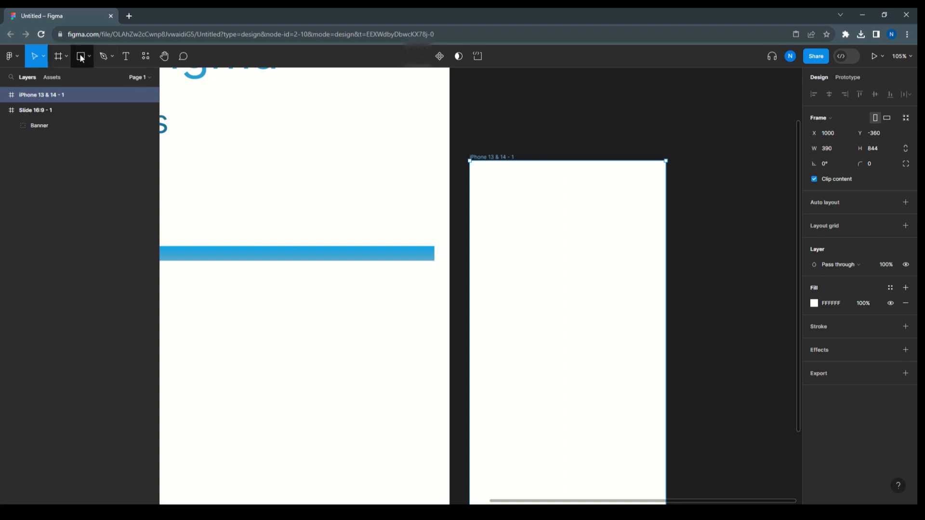
# Step: Place the Shirtgood shirt image near the top of the iPhone 13 & 14 frame
pyautogui.click(83, 56)
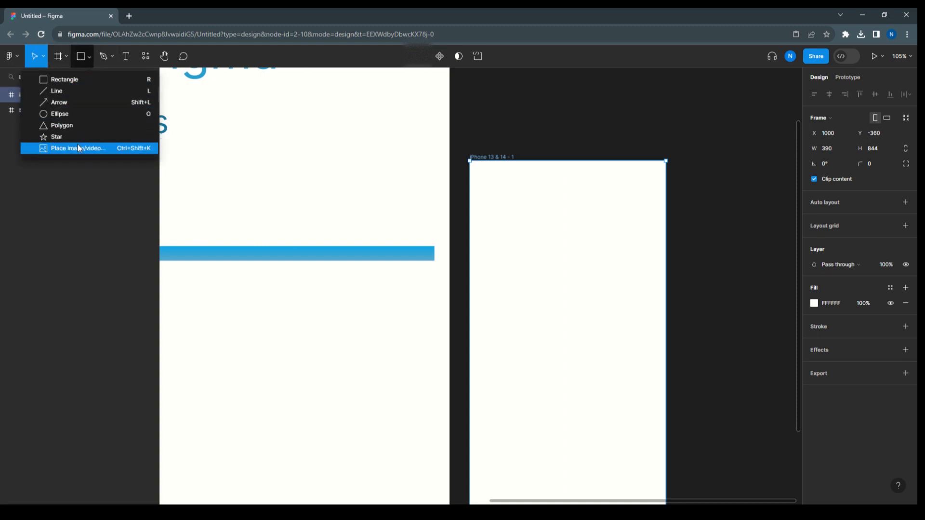
pyautogui.click(77, 148)
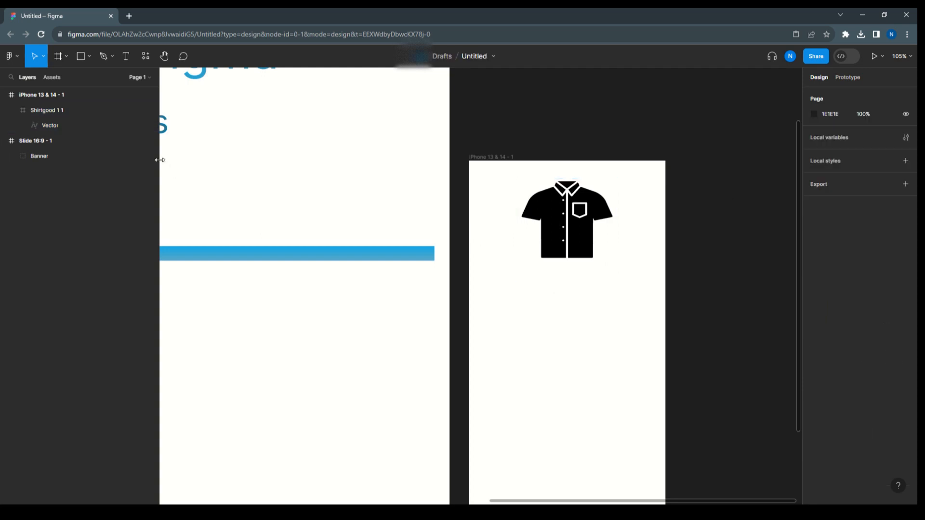
pyautogui.moveTo(624, 214)
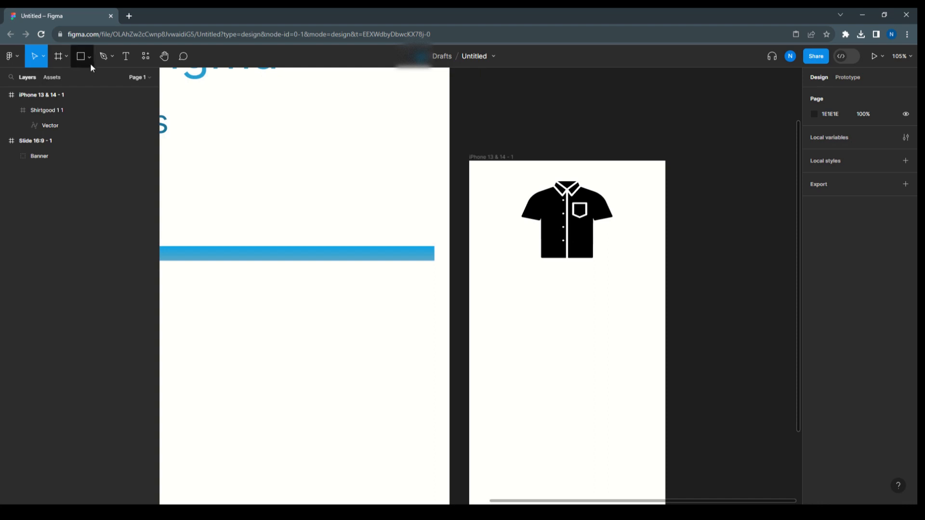
# Step: Draw a grey rectangle below the shirt sized 40×40 with corner radius 10
pyautogui.click(80, 56)
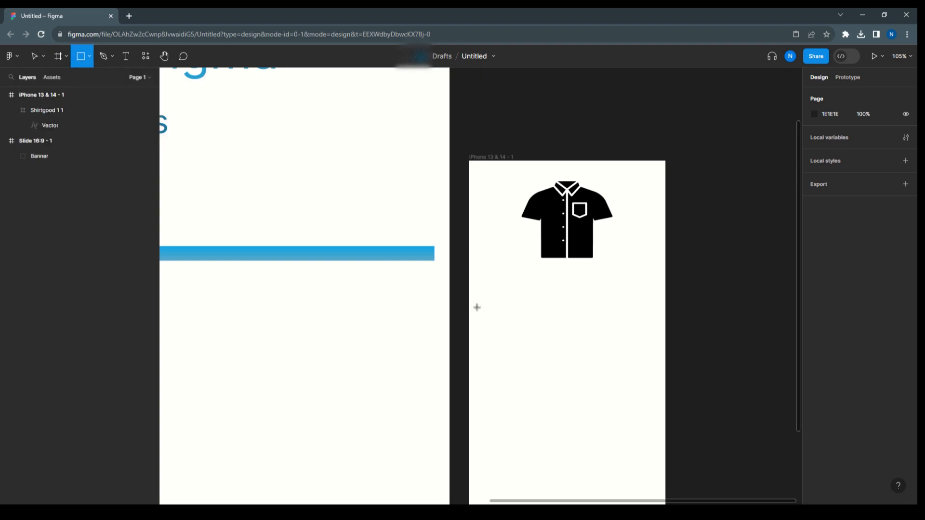
pyautogui.moveTo(482, 284); pyautogui.dragTo(503, 302)
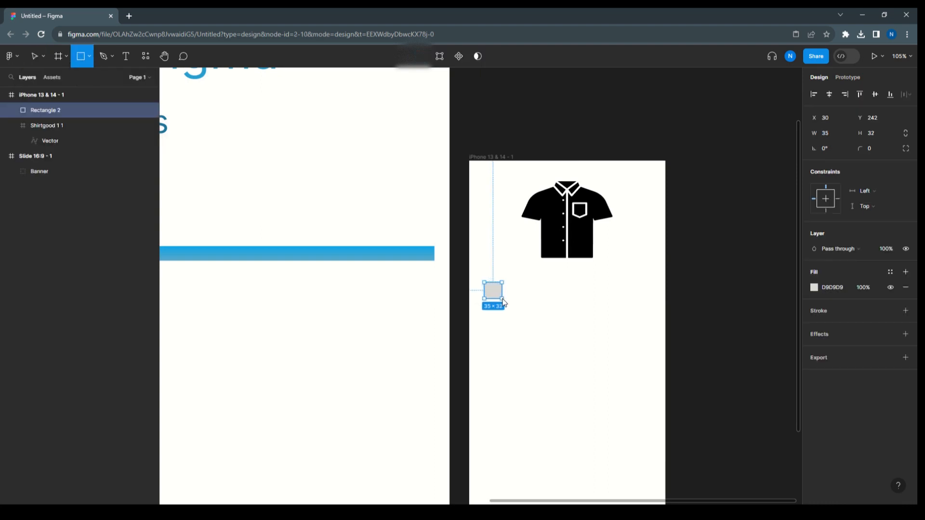
pyautogui.moveTo(501, 301); pyautogui.dragTo(506, 305)
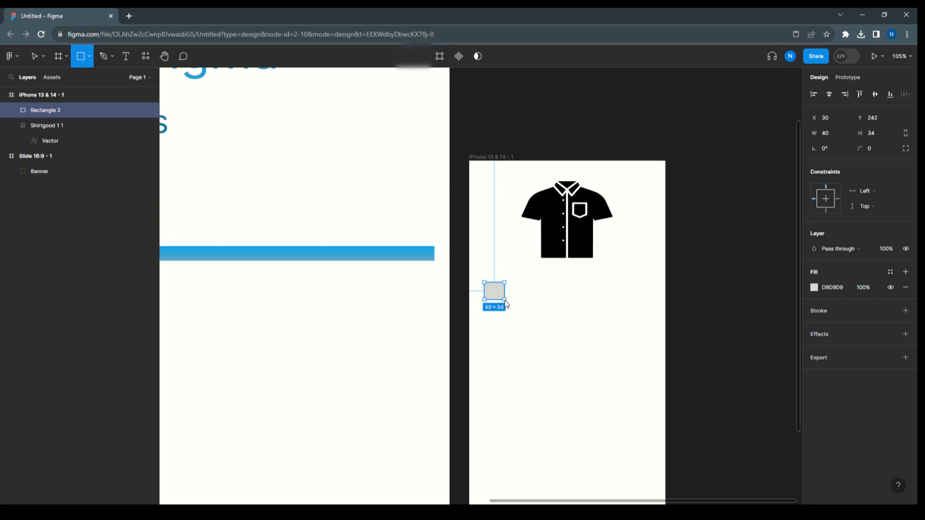
pyautogui.click(34, 56)
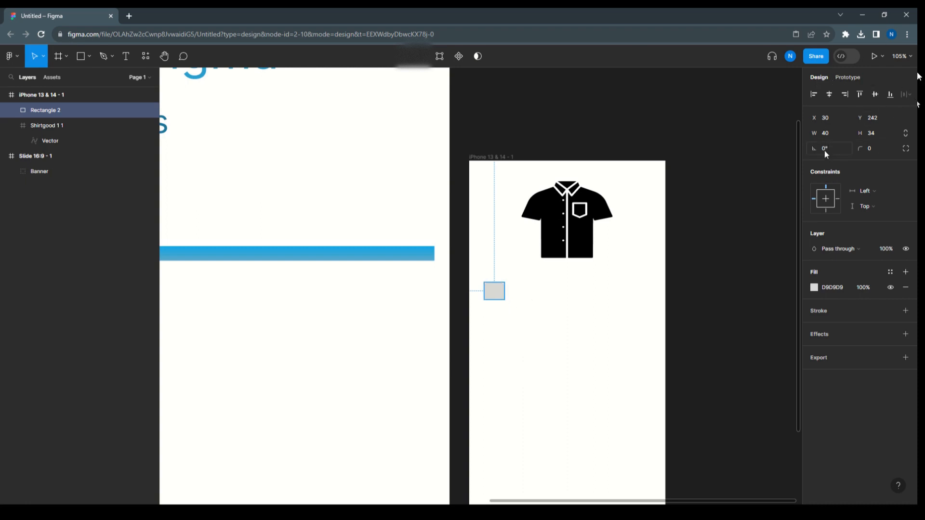
pyautogui.click(828, 133)
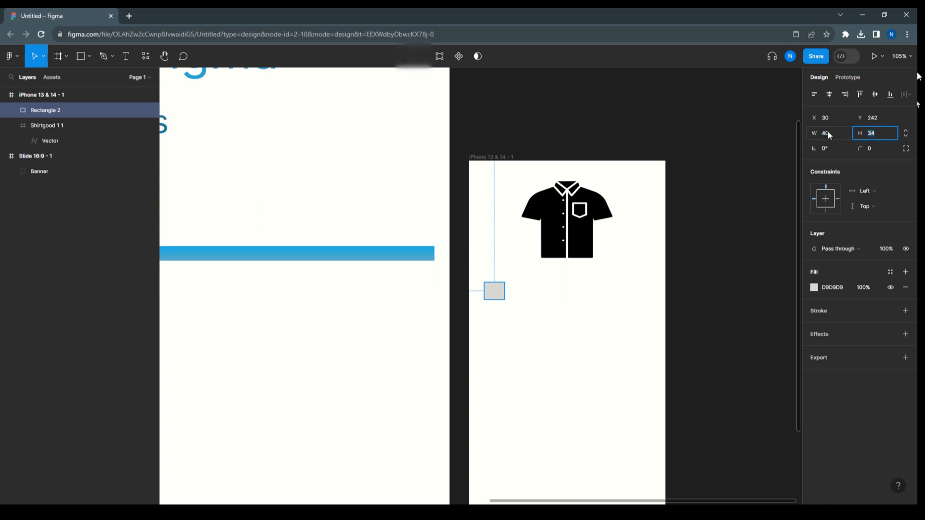
pyautogui.write('40')
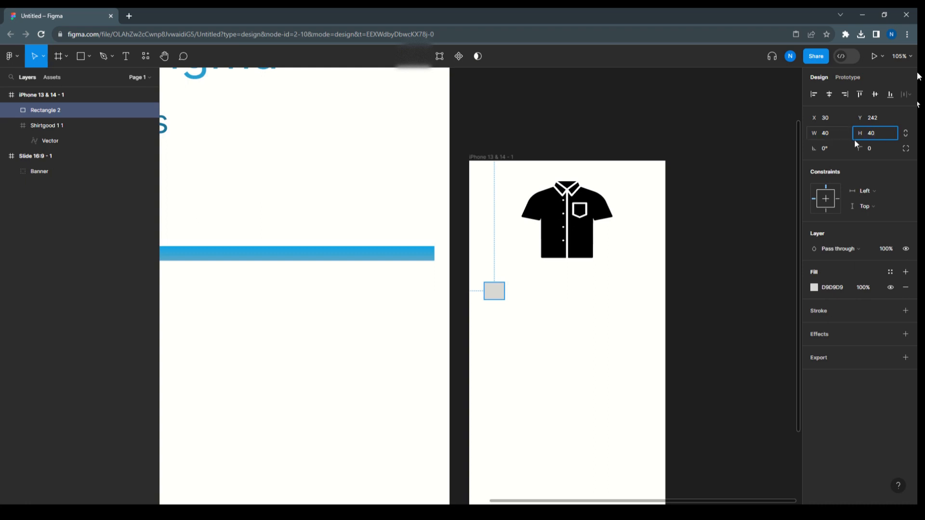
pyautogui.click(876, 148)
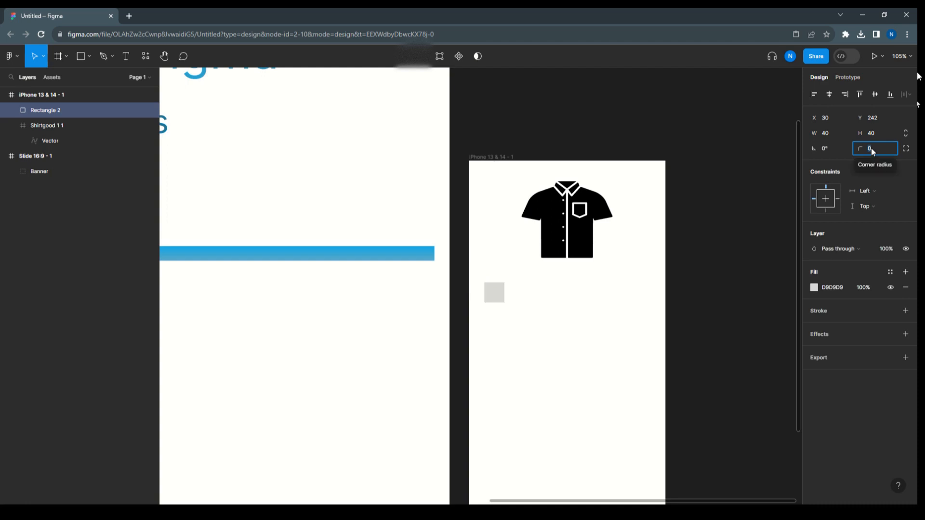
pyautogui.click(572, 316)
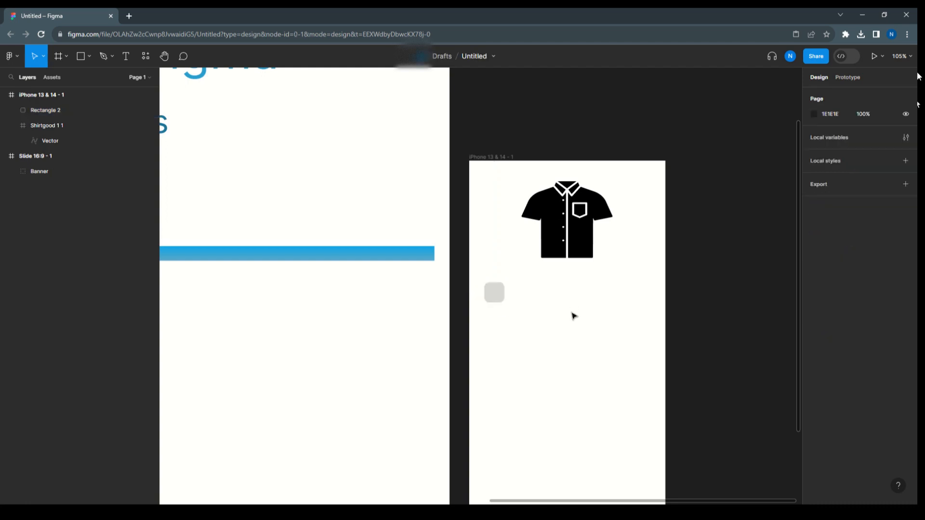
pyautogui.click(494, 293)
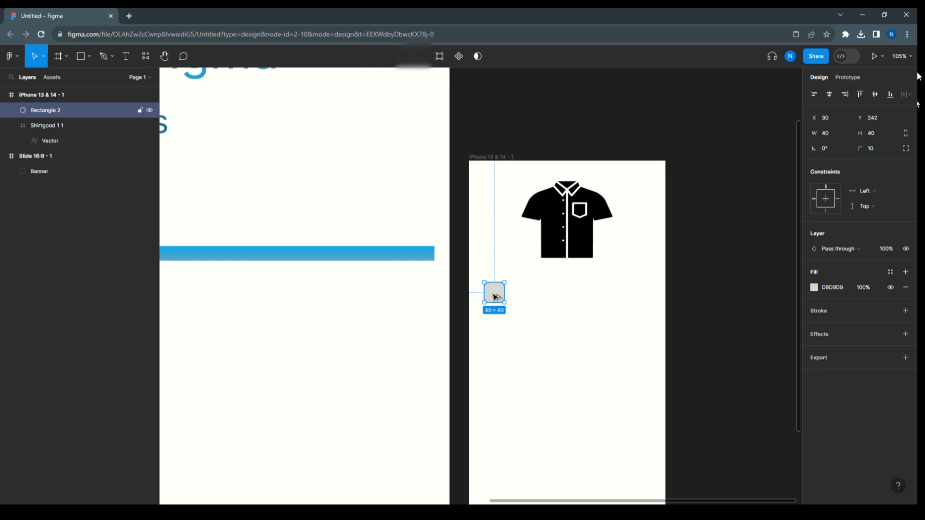
# Step: Duplicate the rounded square into an evenly spaced row of five below the shirt
pyautogui.moveTo(493, 292); pyautogui.dragTo(521, 293)
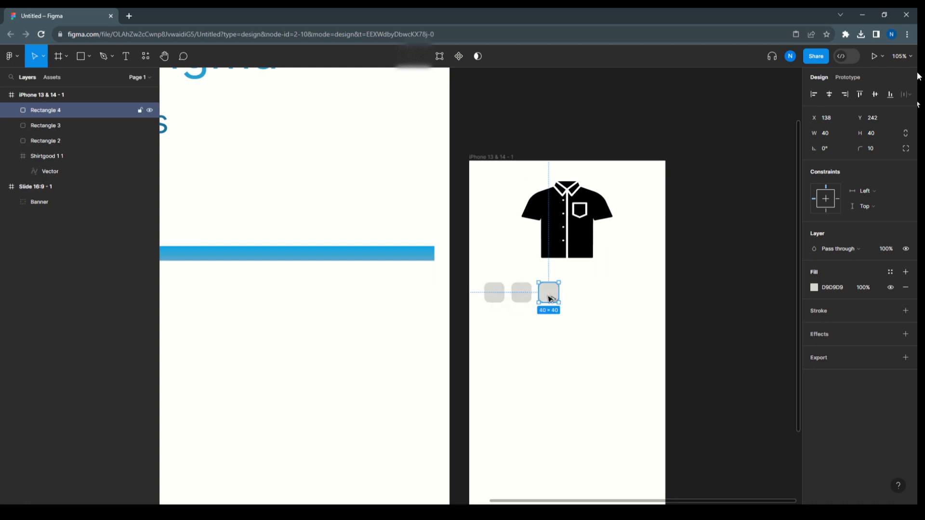
pyautogui.moveTo(548, 293); pyautogui.dragTo(576, 293)
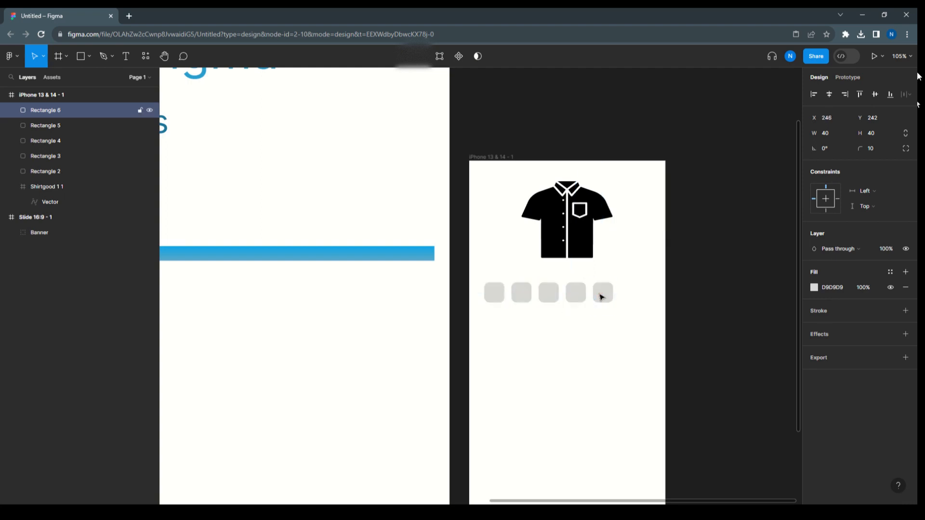
pyautogui.click(602, 293)
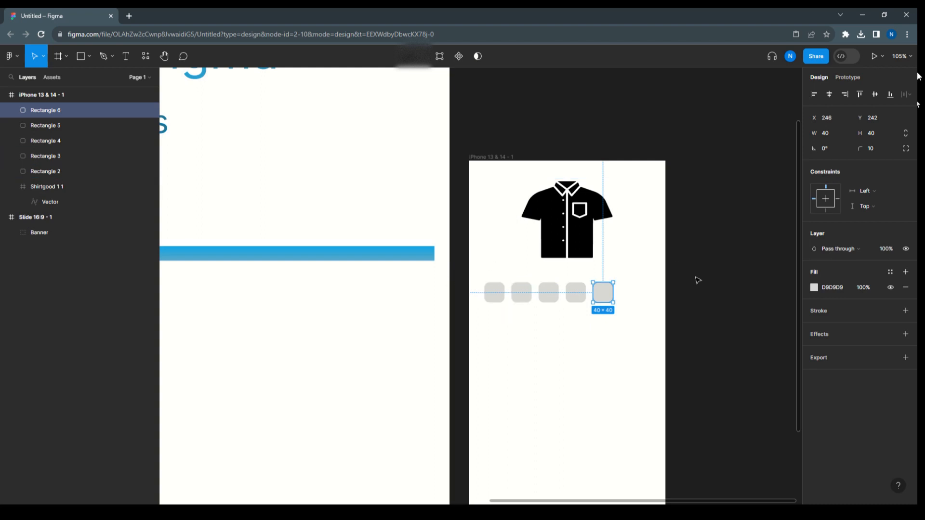
pyautogui.moveTo(602, 293); pyautogui.dragTo(494, 293)
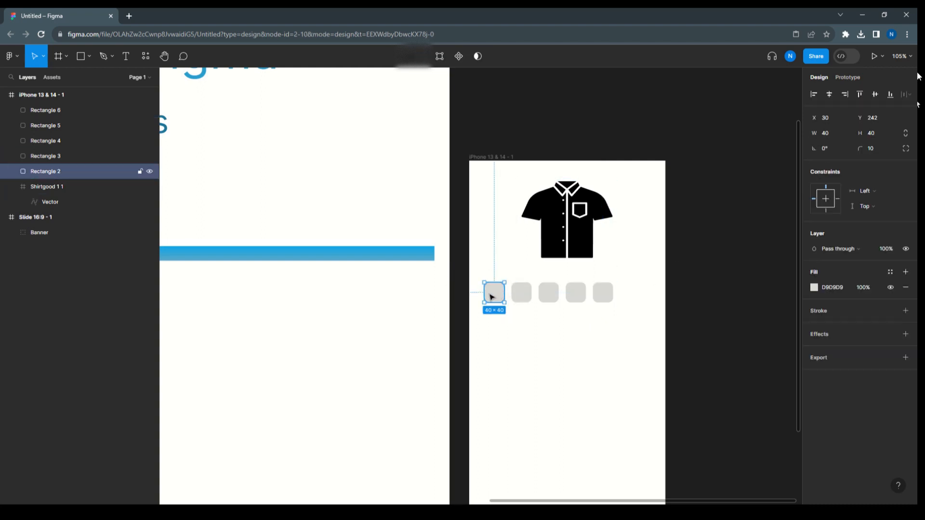
# Step: Recolour the swatches so the row reads red, blue, green, teal 217D78 and olive
pyautogui.click(814, 287)
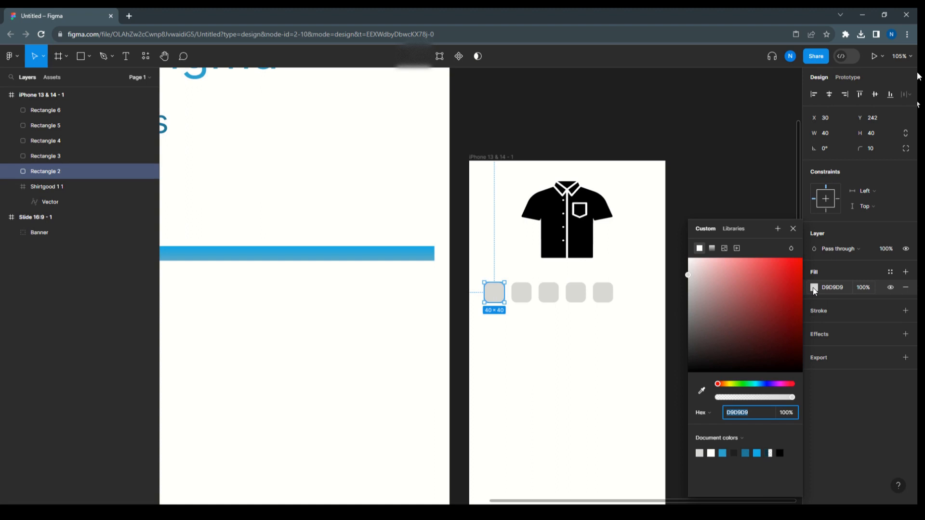
pyautogui.moveTo(788, 272)
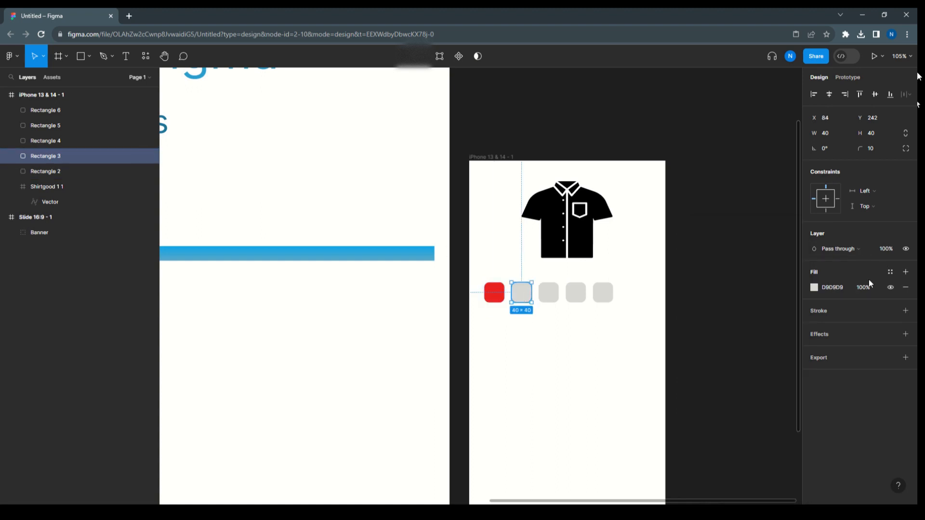
pyautogui.click(814, 287)
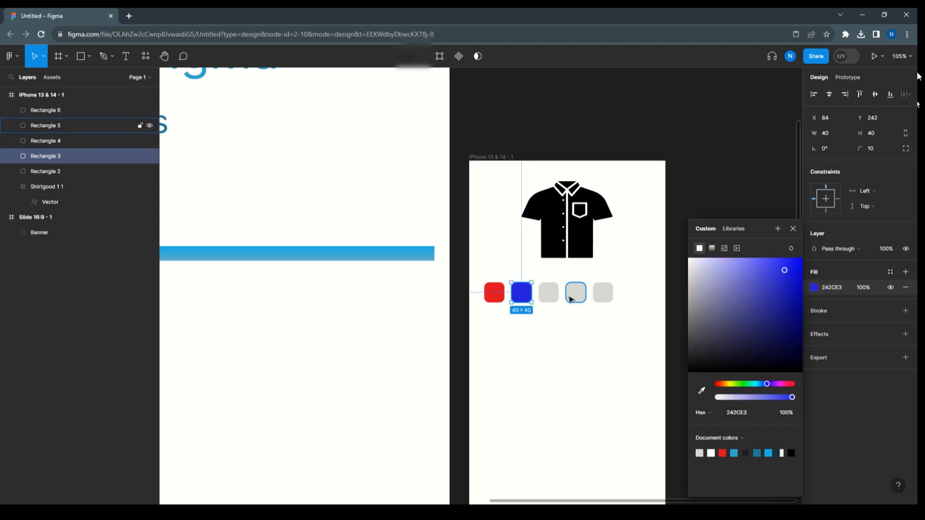
pyautogui.click(548, 292)
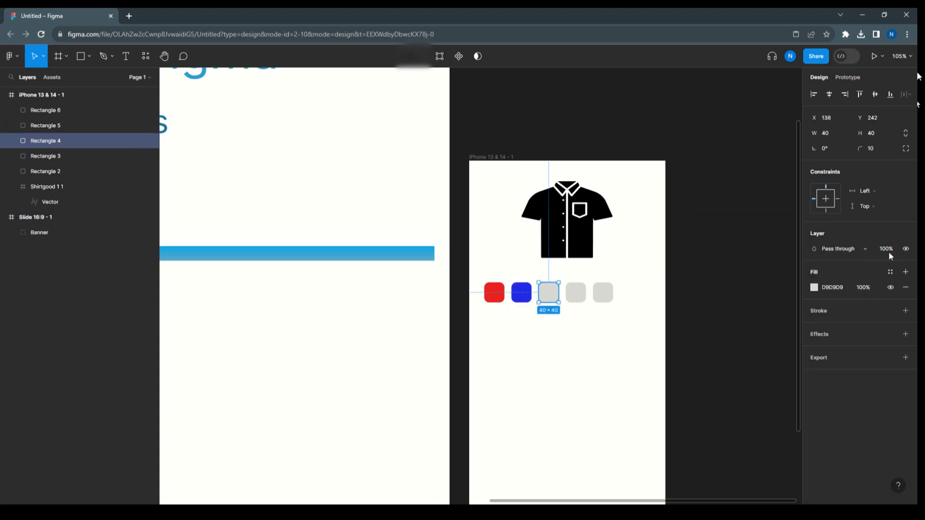
pyautogui.click(815, 288)
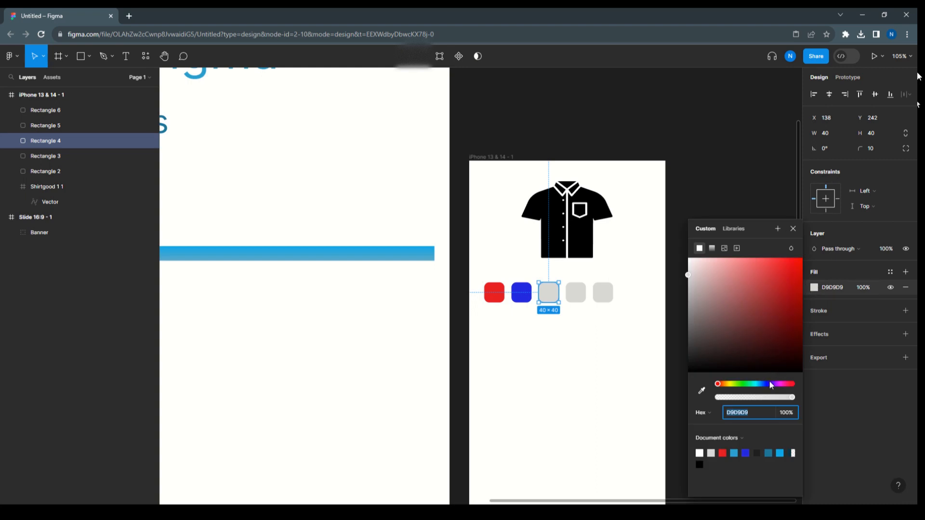
pyautogui.click(741, 385)
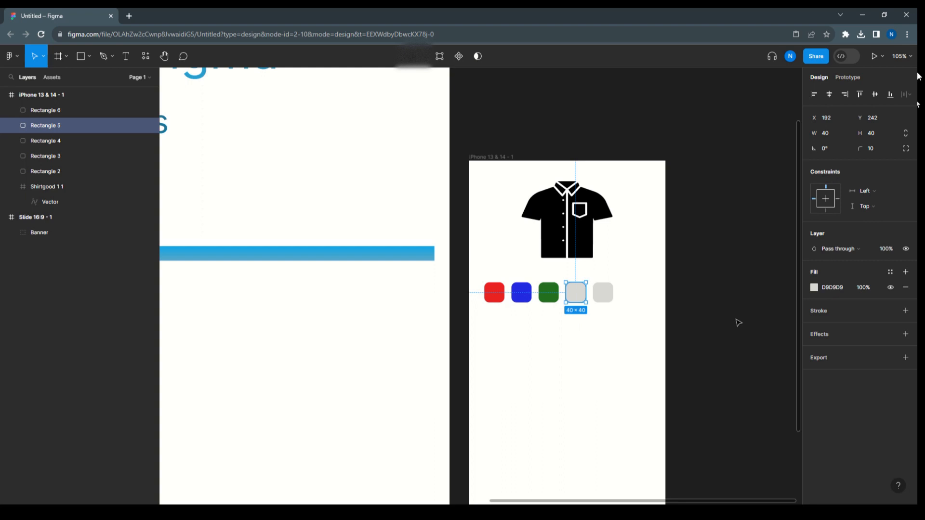
pyautogui.click(815, 287)
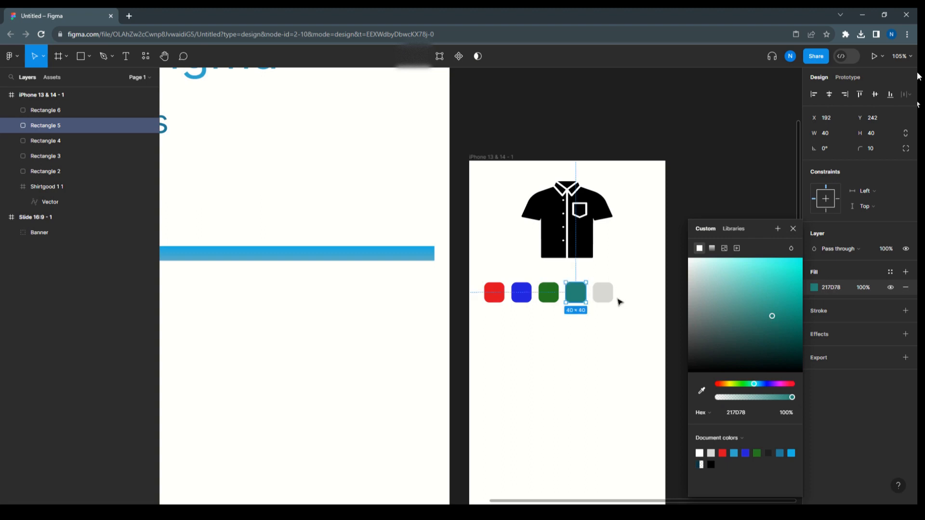
pyautogui.click(602, 293)
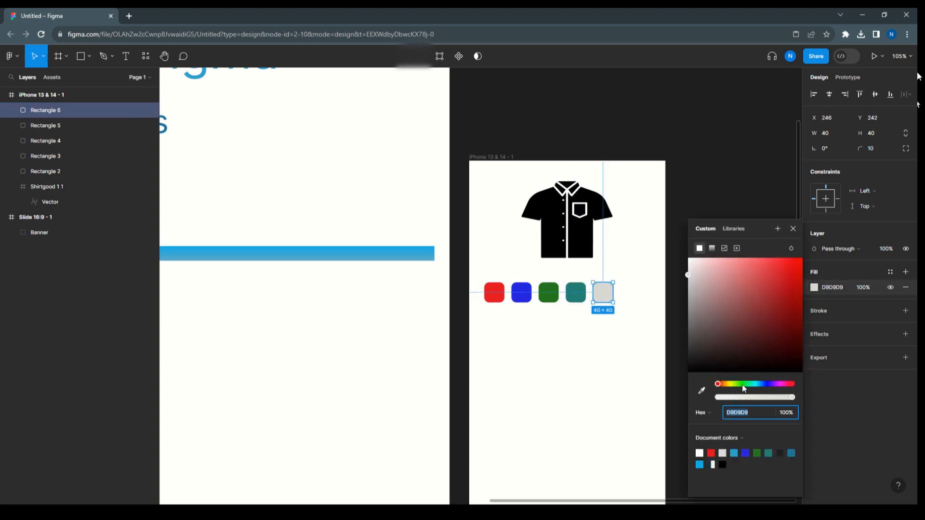
pyautogui.click(779, 293)
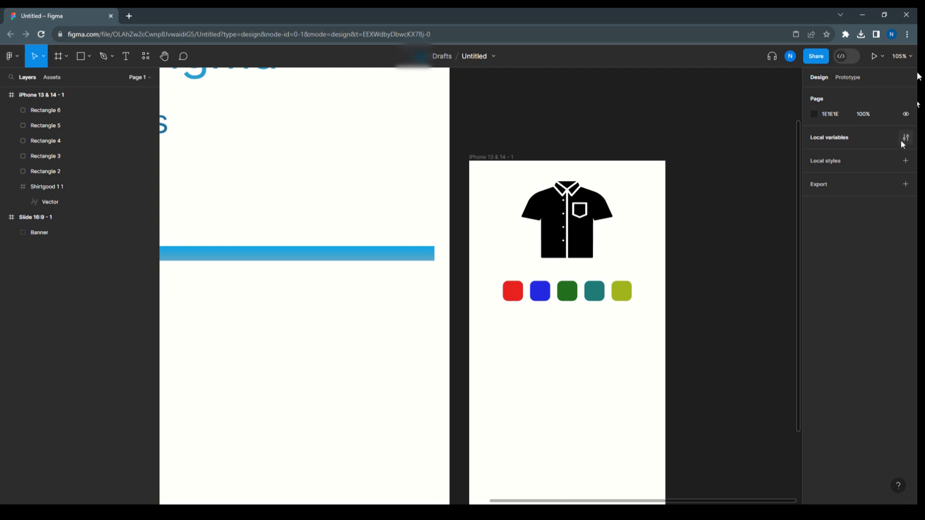
# Step: Create a colour variable Multicolor set to DDD1D1 in Local variables Collection 1
pyautogui.click(906, 138)
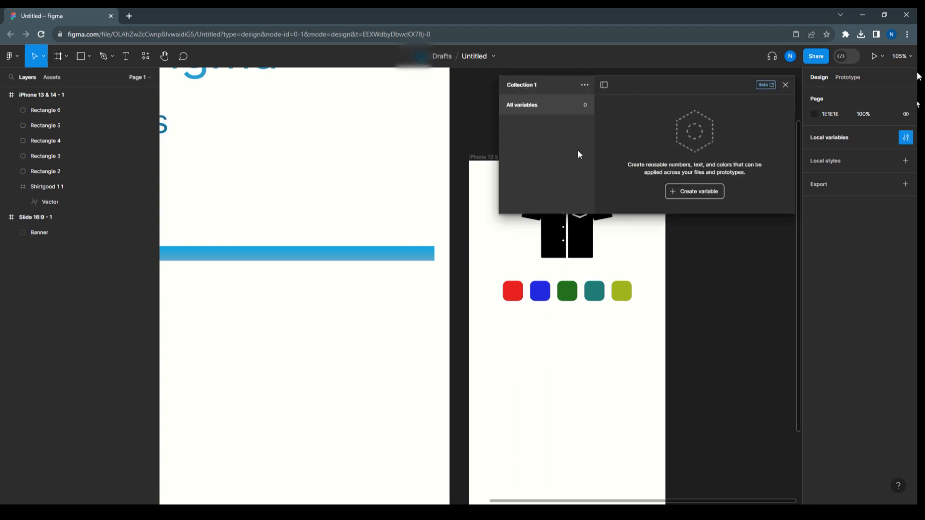
pyautogui.moveTo(647, 156)
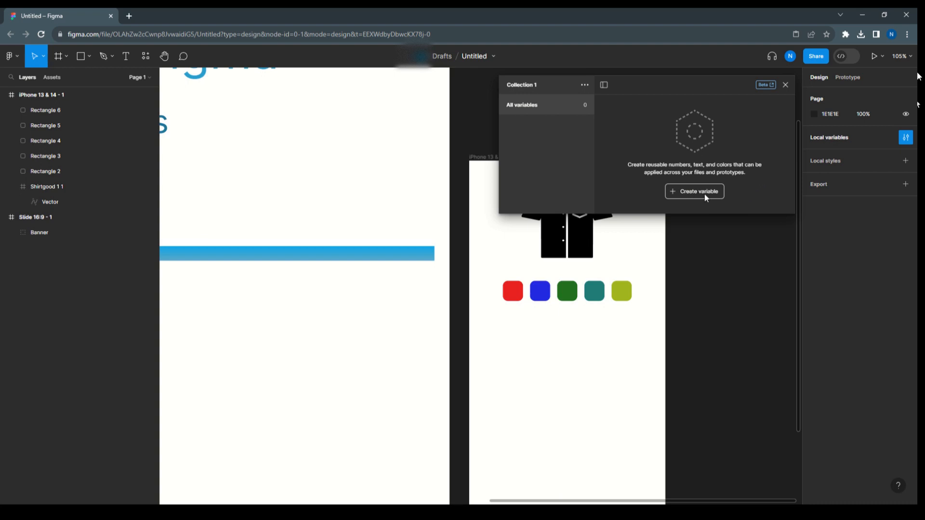
pyautogui.click(694, 191)
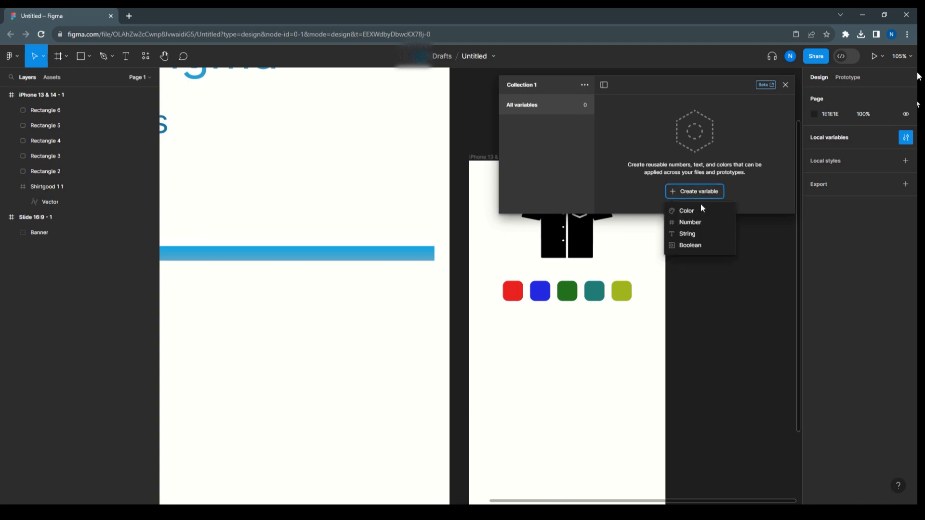
pyautogui.moveTo(686, 211)
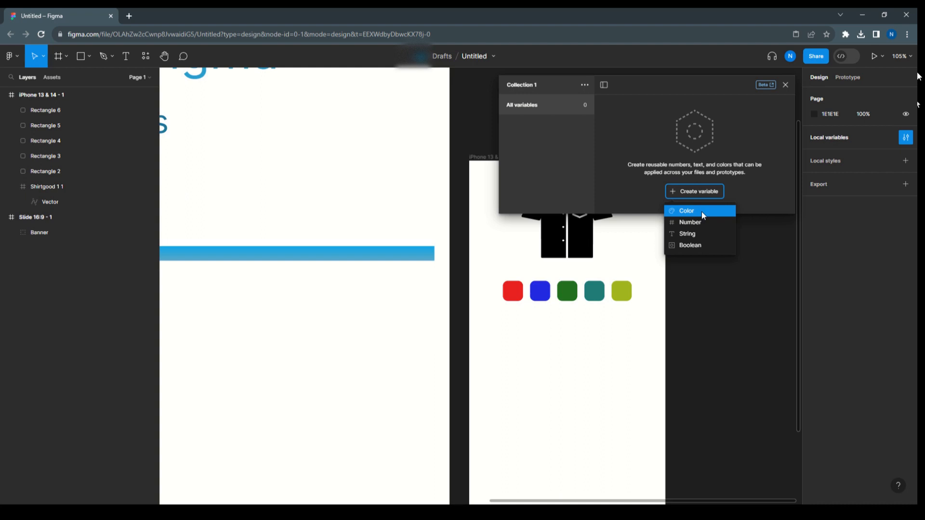
pyautogui.click(686, 211)
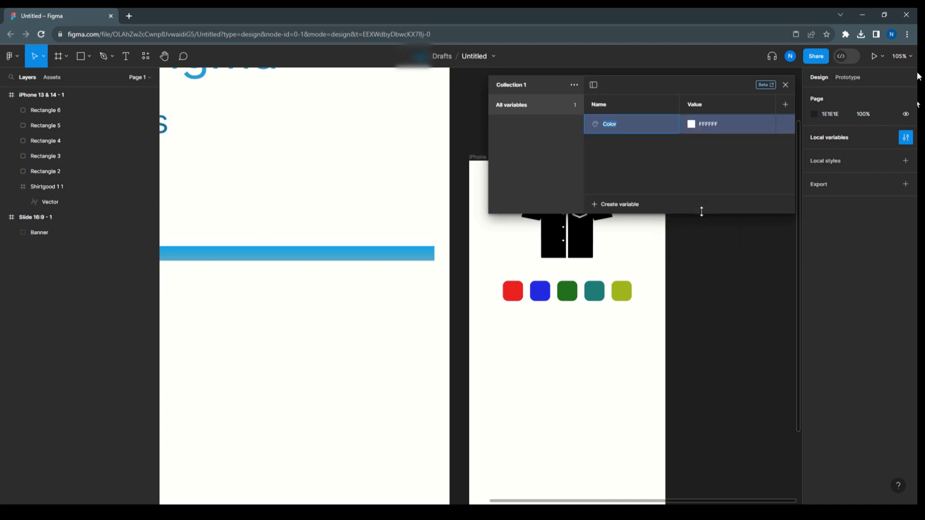
pyautogui.moveTo(626, 126)
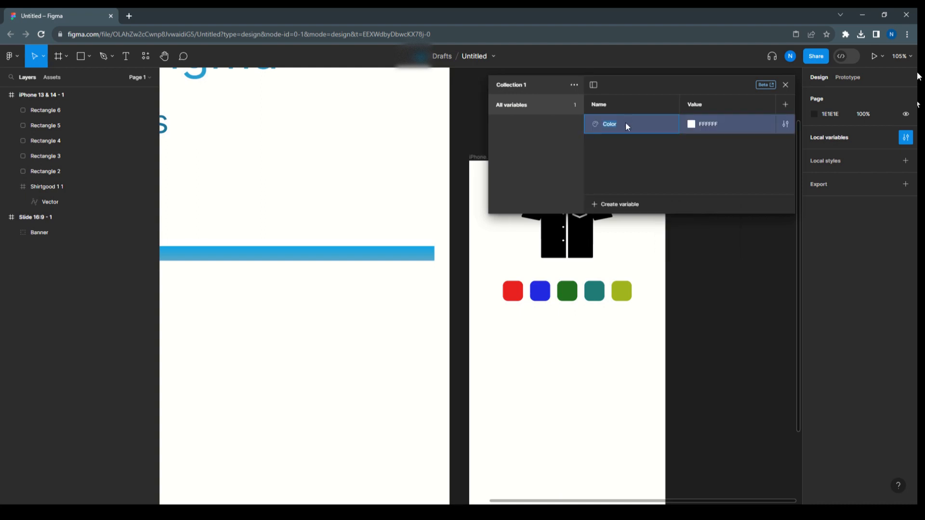
pyautogui.write('Multic')
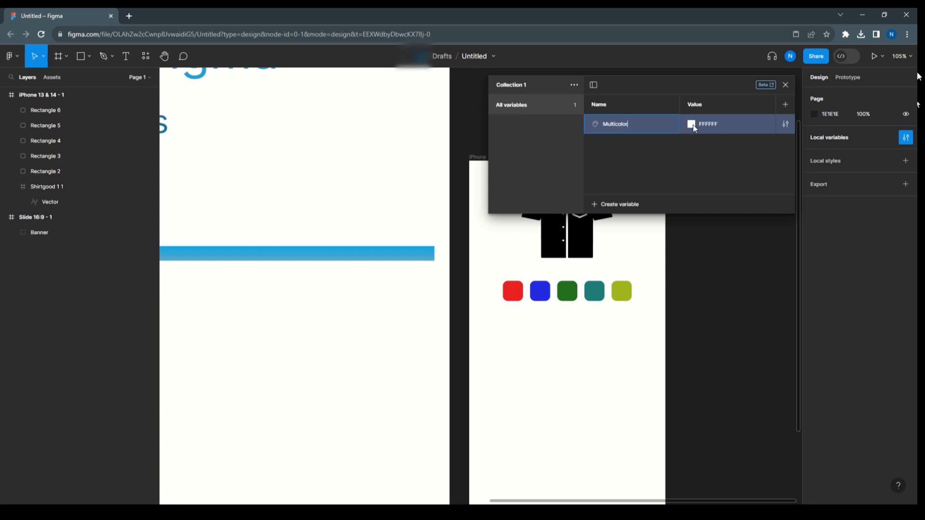
pyautogui.click(692, 124)
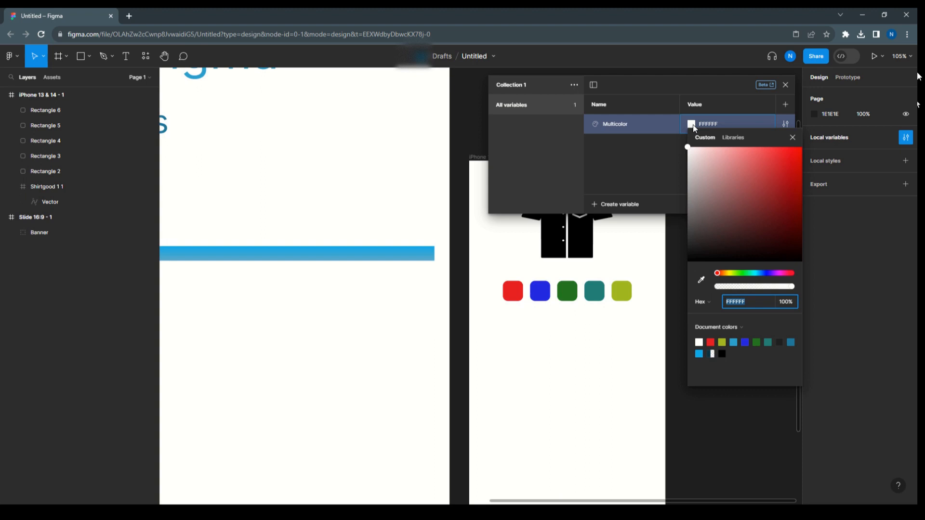
pyautogui.moveTo(697, 199)
pyautogui.write('DDD1D1')
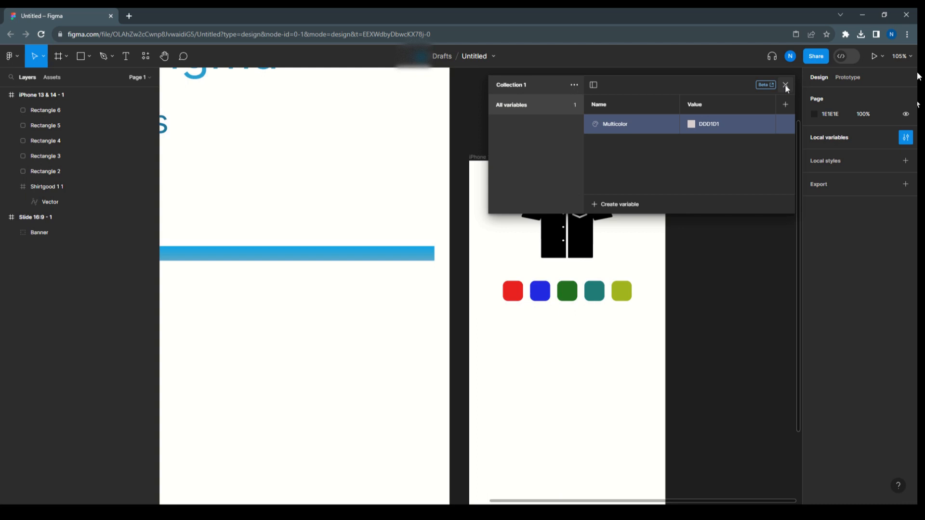
pyautogui.click(785, 85)
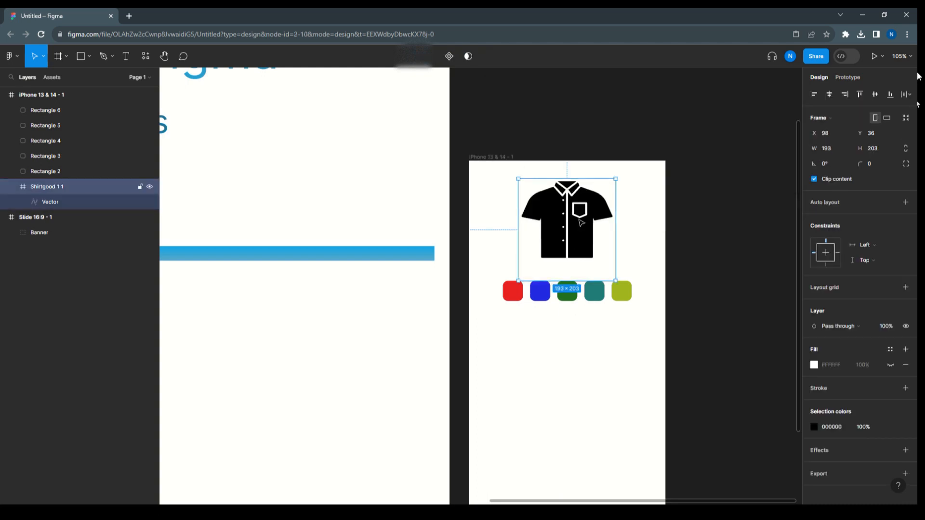
# Step: Bind the shirt Vector's fill to the Multicolor variable, turning it pale greyish-pink
pyautogui.click(50, 201)
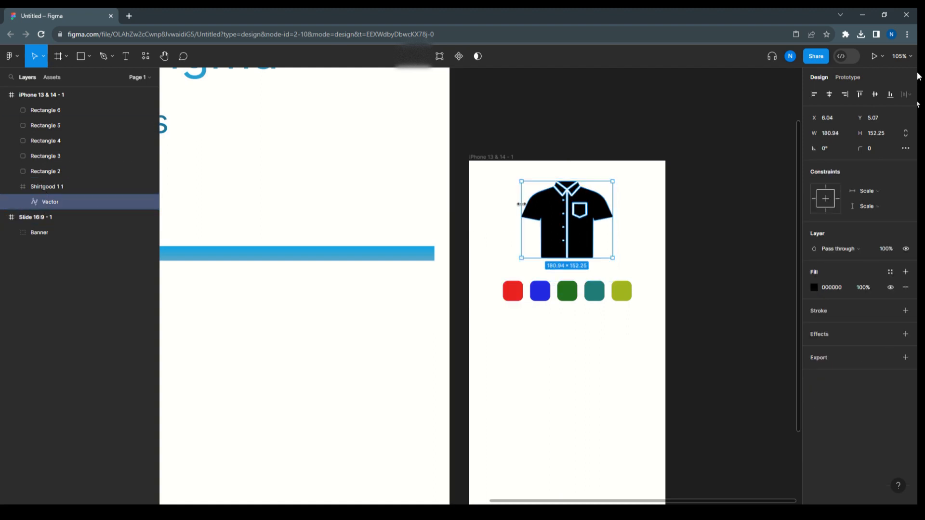
pyautogui.moveTo(791, 267)
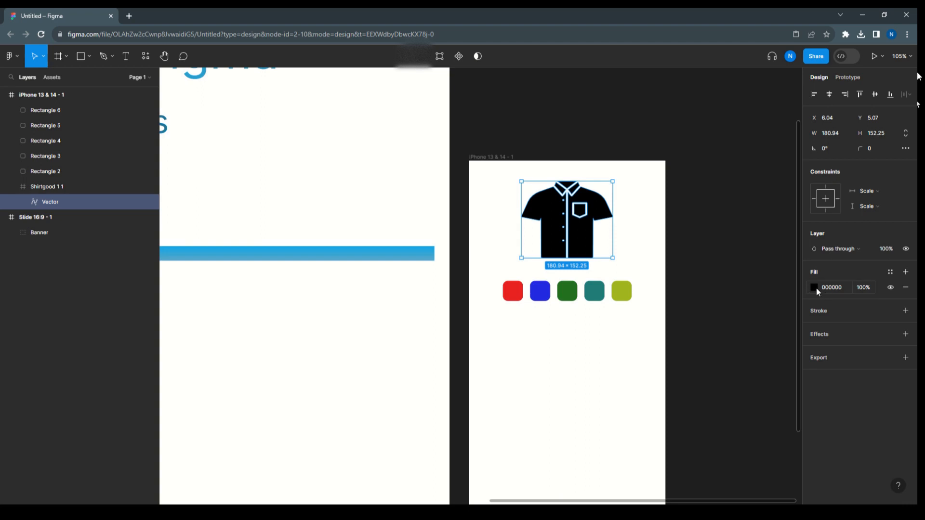
pyautogui.click(815, 287)
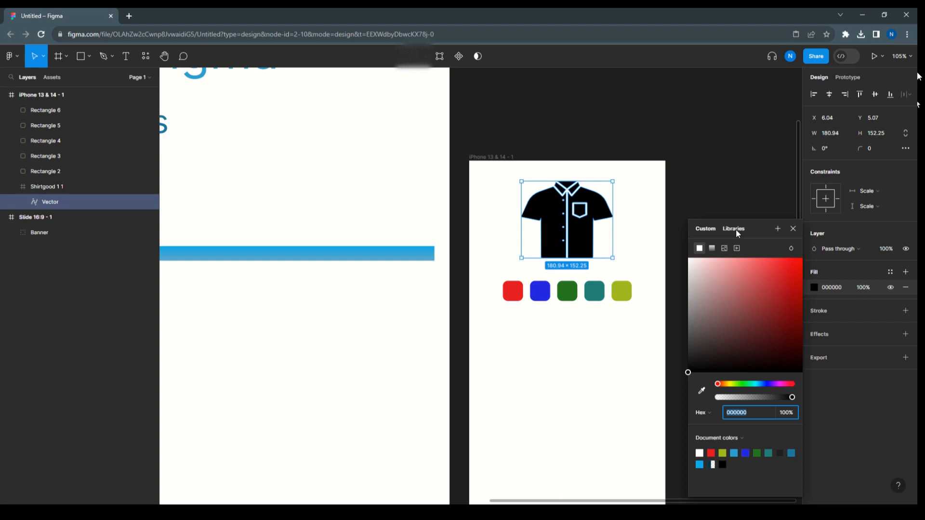
pyautogui.click(733, 228)
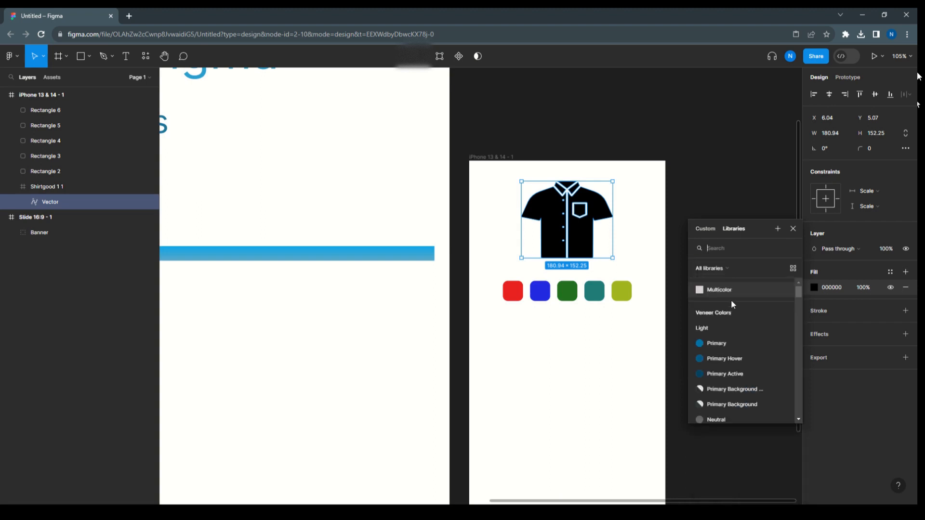
pyautogui.click(719, 290)
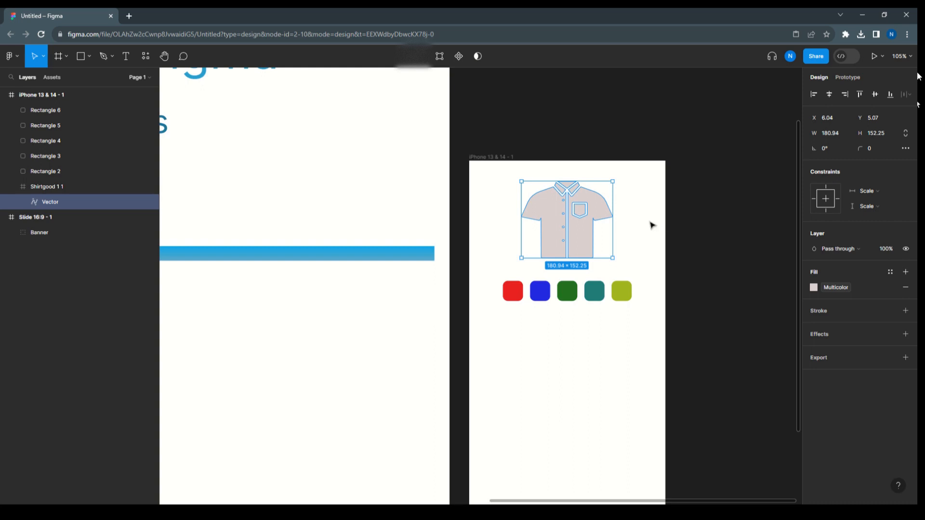
pyautogui.moveTo(678, 230)
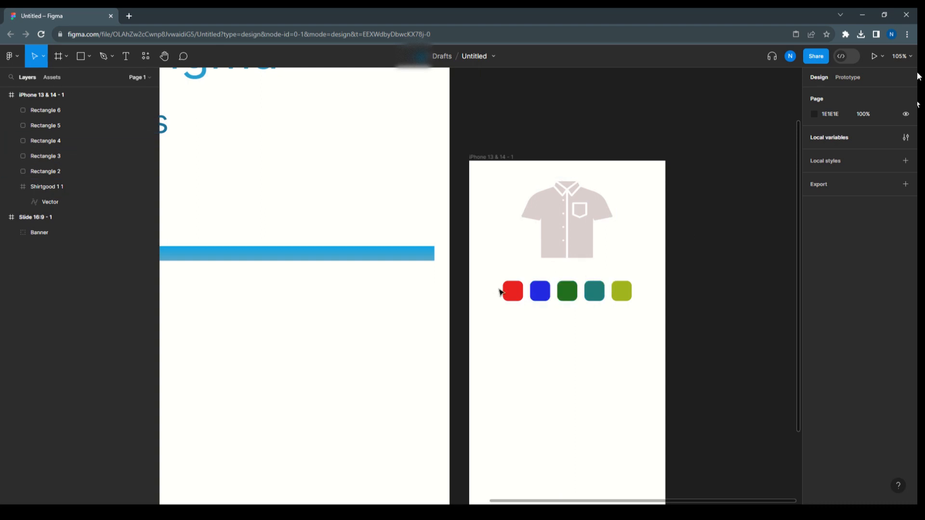
pyautogui.click(511, 291)
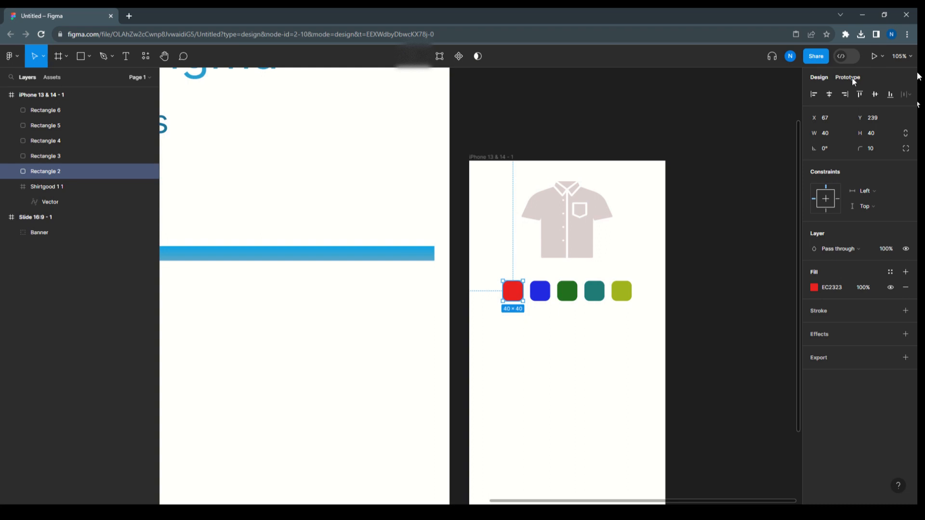
pyautogui.moveTo(686, 298)
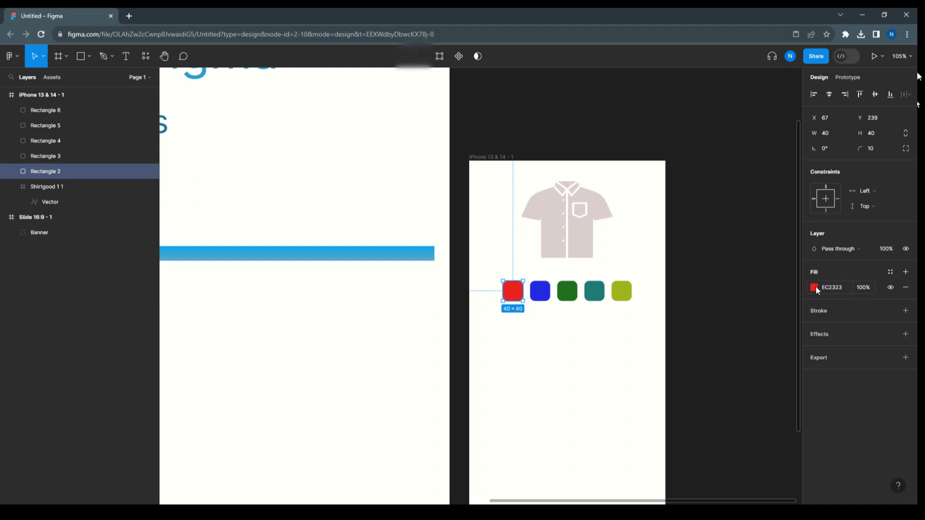
pyautogui.click(815, 287)
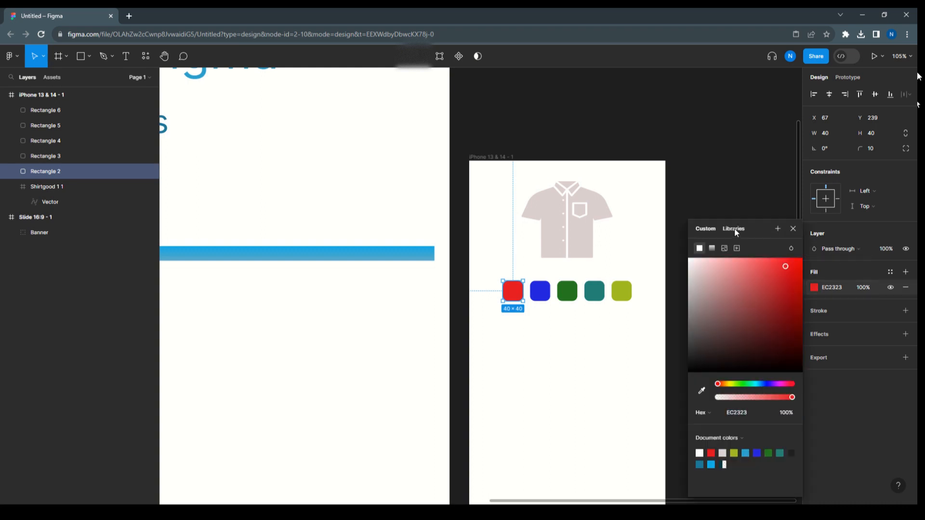
pyautogui.click(734, 230)
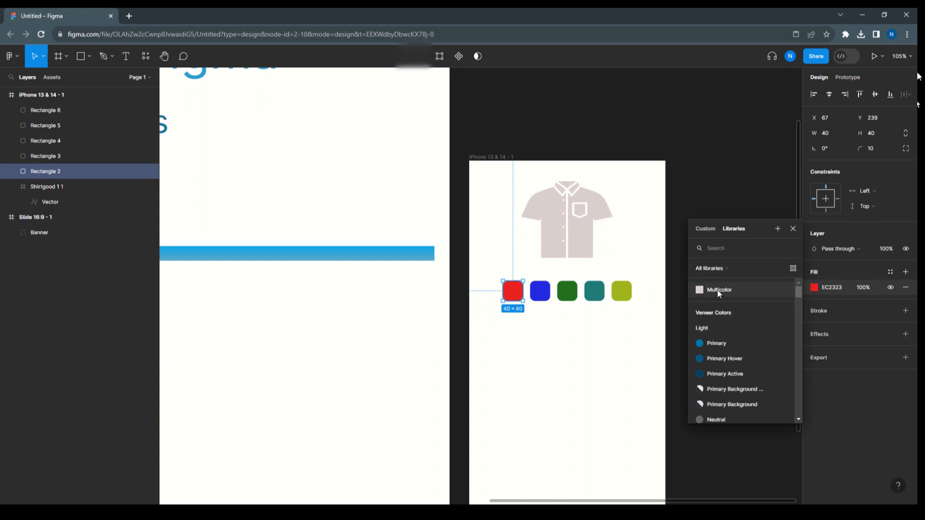
pyautogui.click(719, 290)
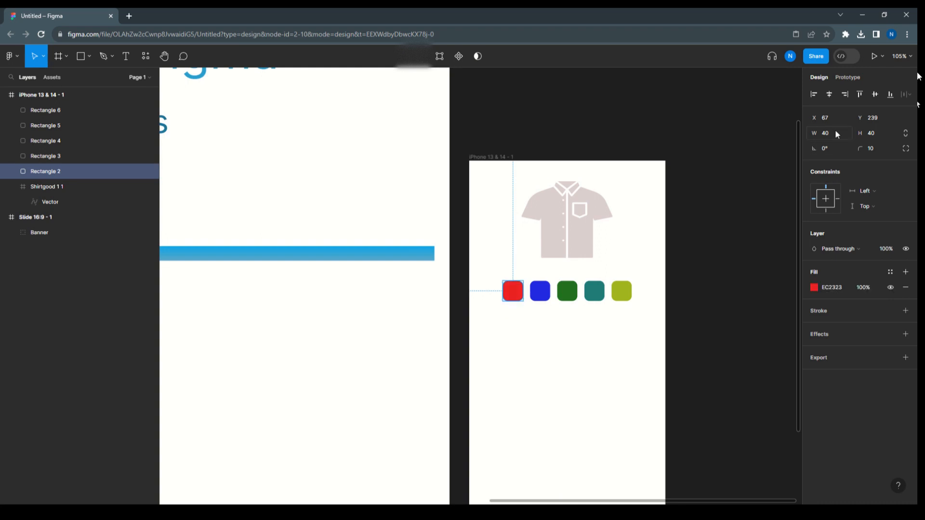
pyautogui.click(846, 77)
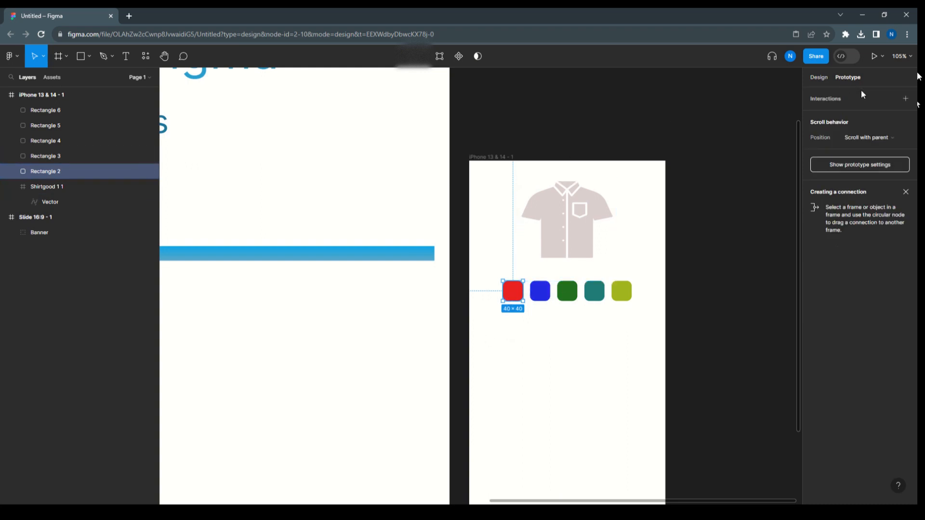
# Step: Give the red swatch an On click Set variable Multicolor action with an eyedropper-sampled colour
pyautogui.click(906, 98)
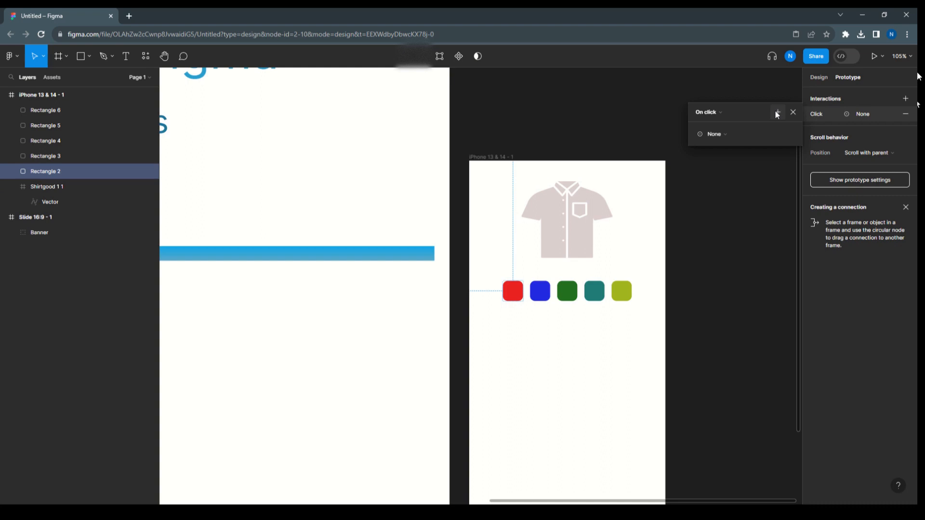
pyautogui.click(714, 134)
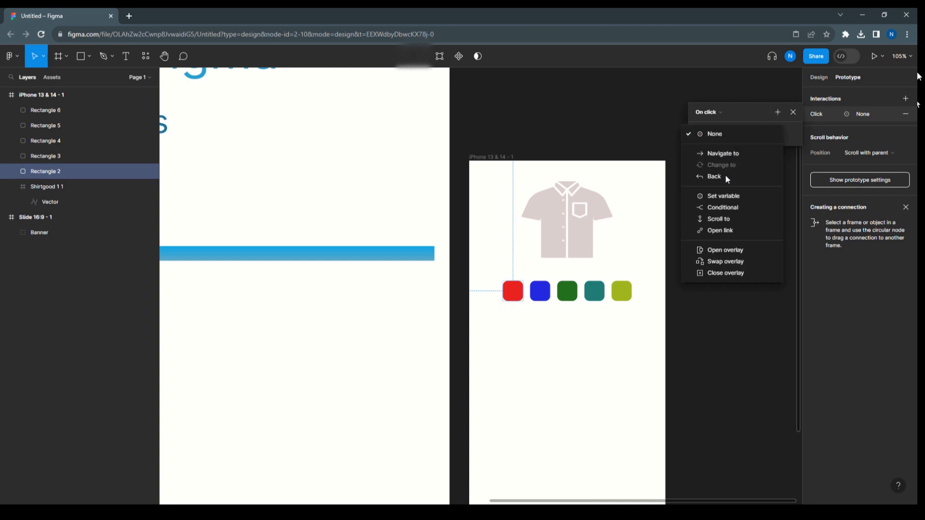
pyautogui.click(723, 196)
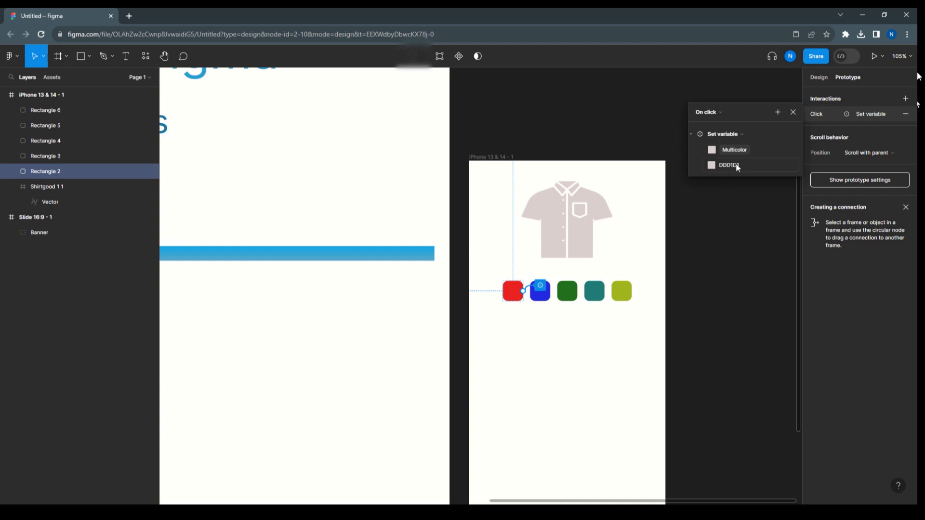
pyautogui.click(711, 165)
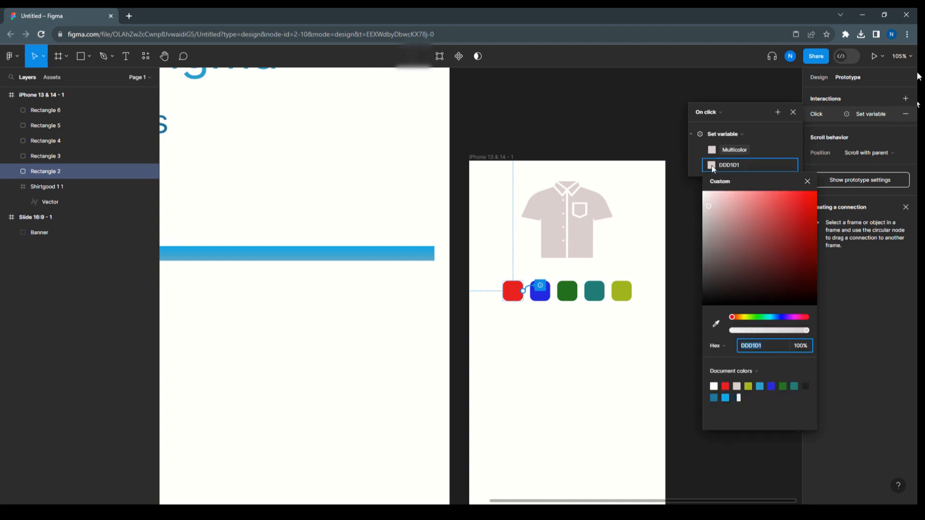
pyautogui.click(716, 323)
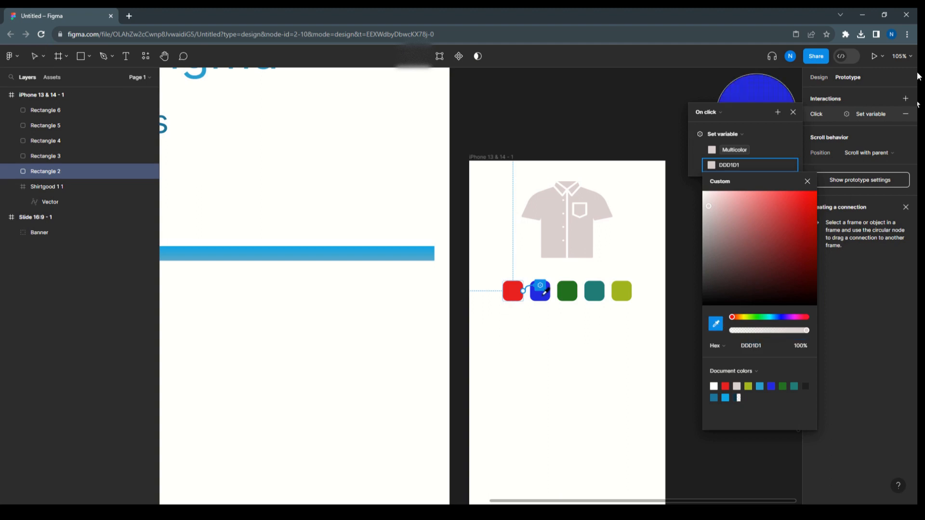
pyautogui.click(799, 199)
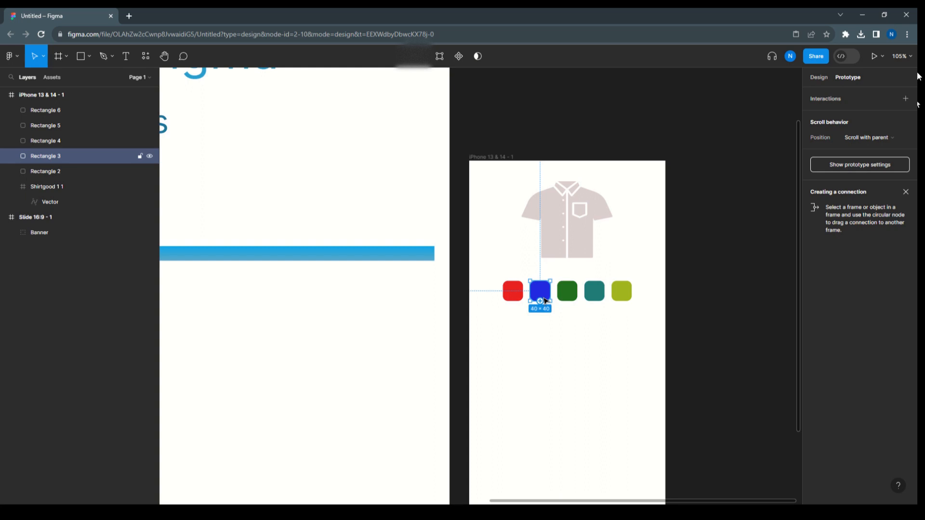
# Step: Give the blue swatch an On click Set variable Multicolor action and edit its colour value
pyautogui.click(906, 98)
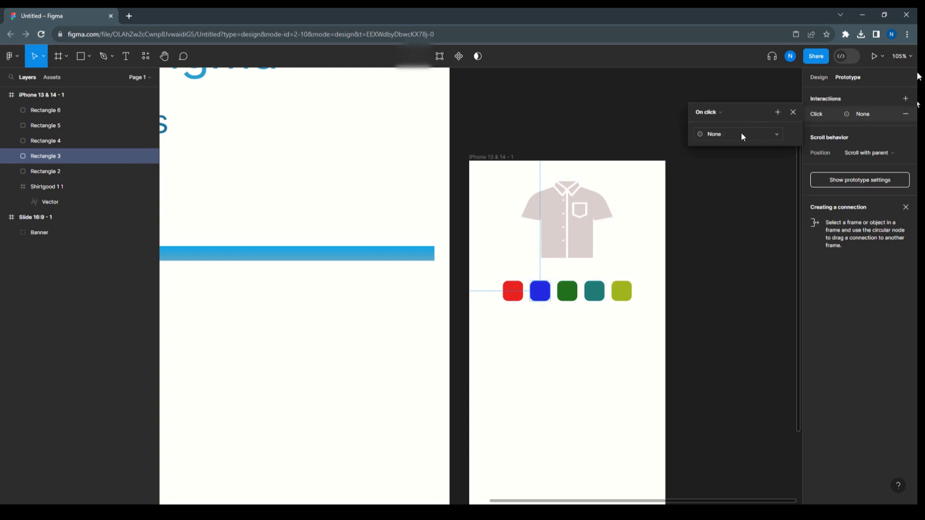
pyautogui.click(737, 134)
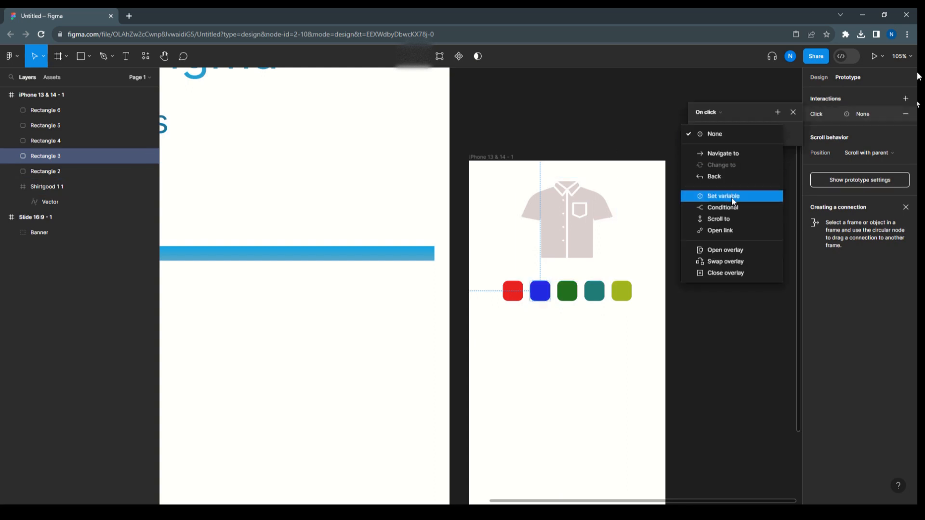
pyautogui.click(722, 195)
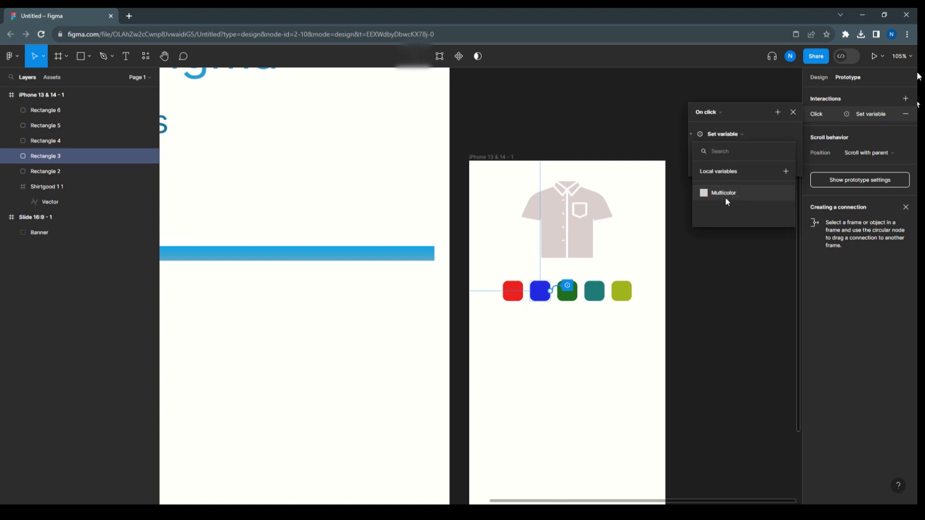
pyautogui.click(722, 193)
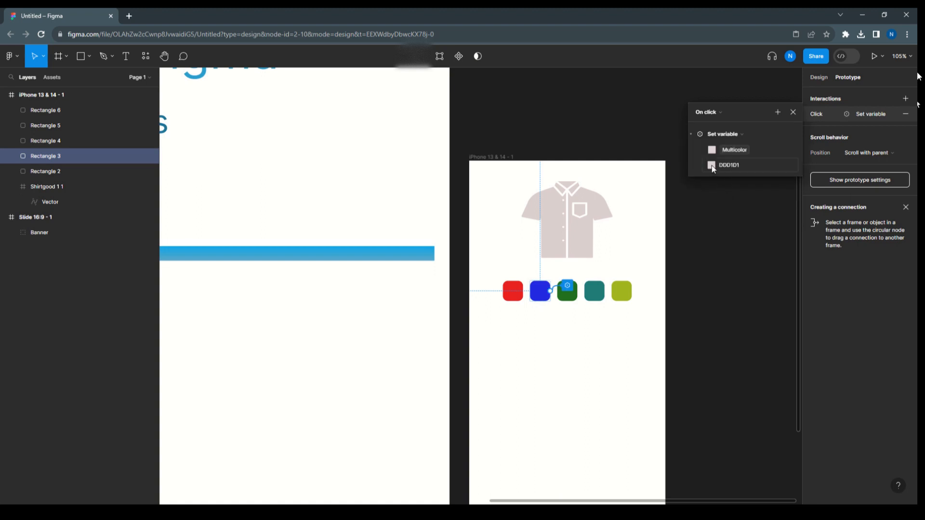
pyautogui.click(711, 165)
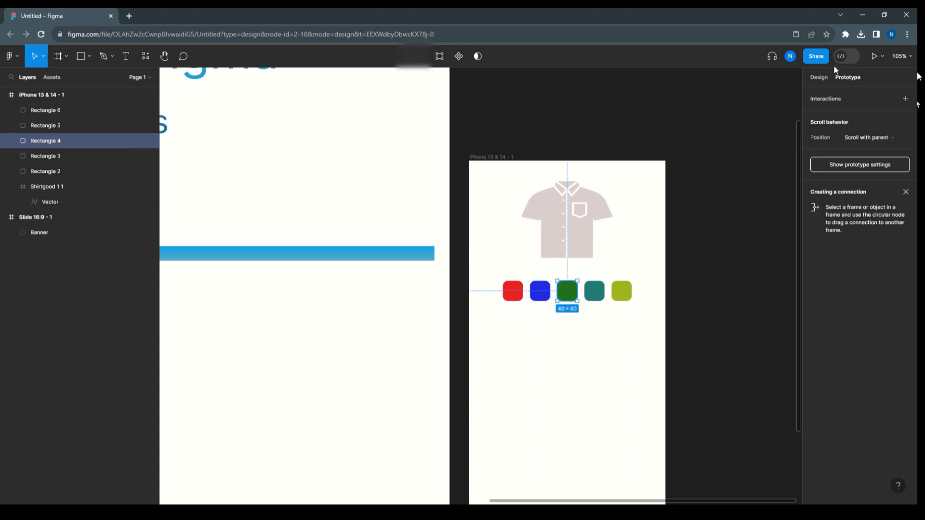
# Step: Give the green swatch an On click Set variable Multicolor action with its colour set
pyautogui.click(906, 98)
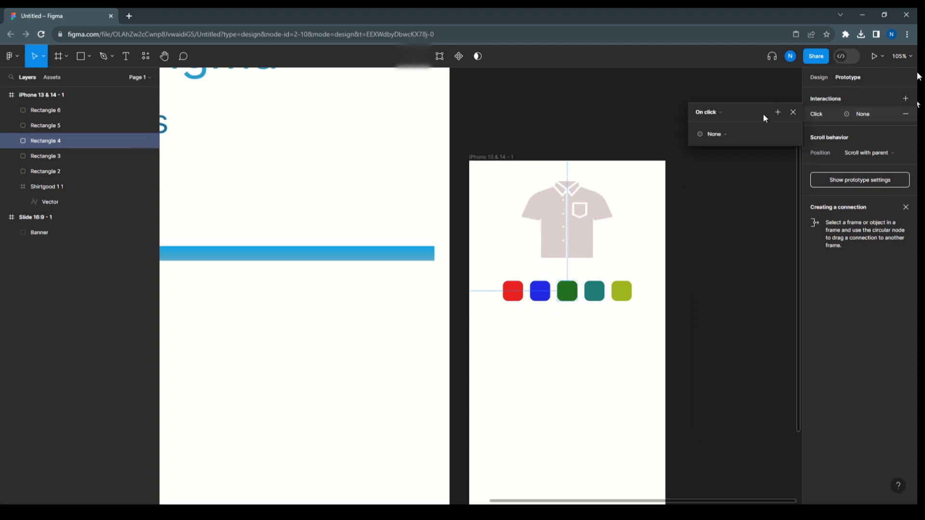
pyautogui.click(714, 134)
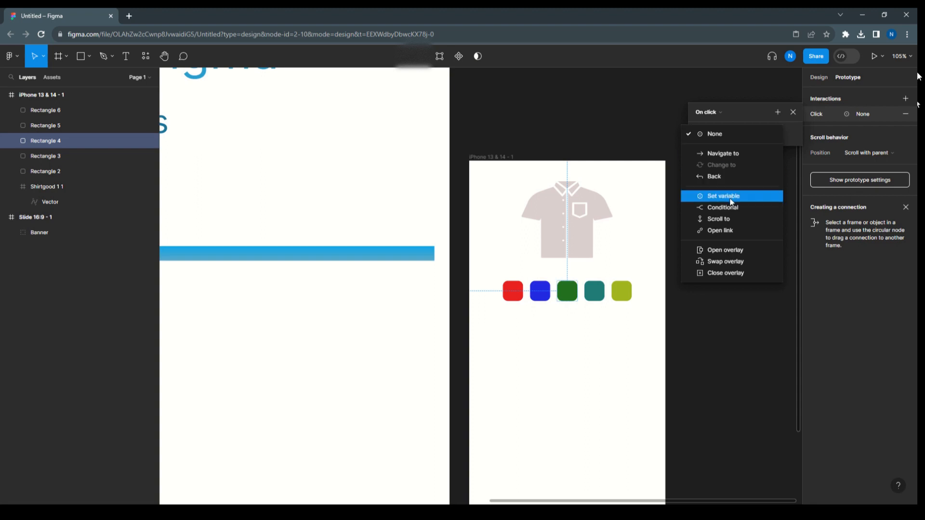
pyautogui.click(722, 196)
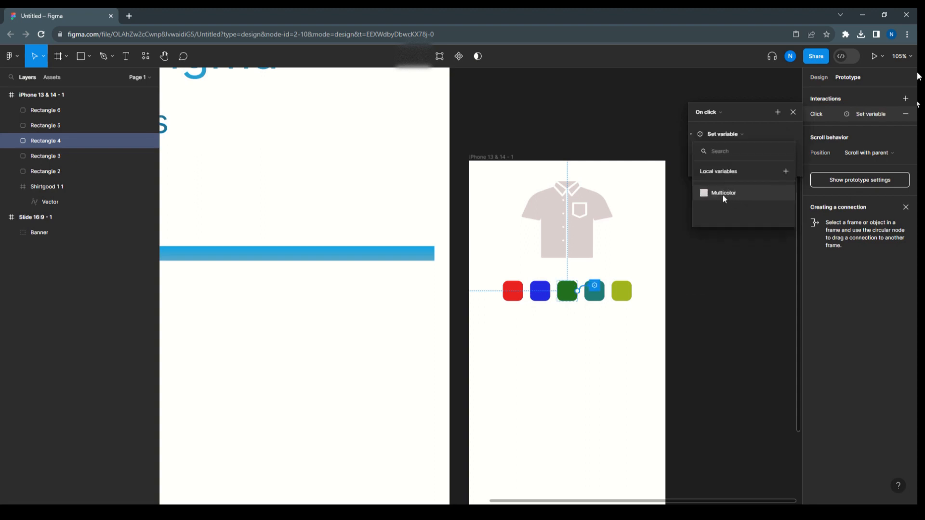
pyautogui.click(723, 193)
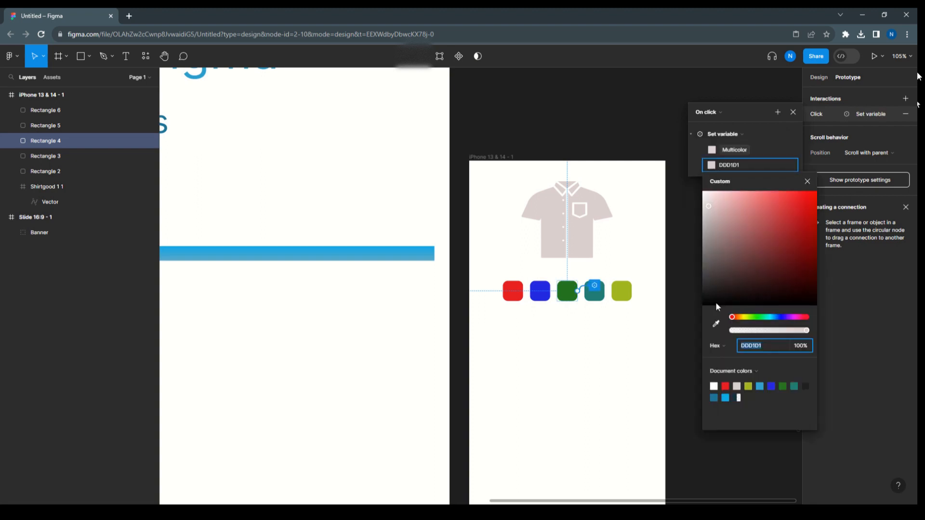
pyautogui.click(716, 323)
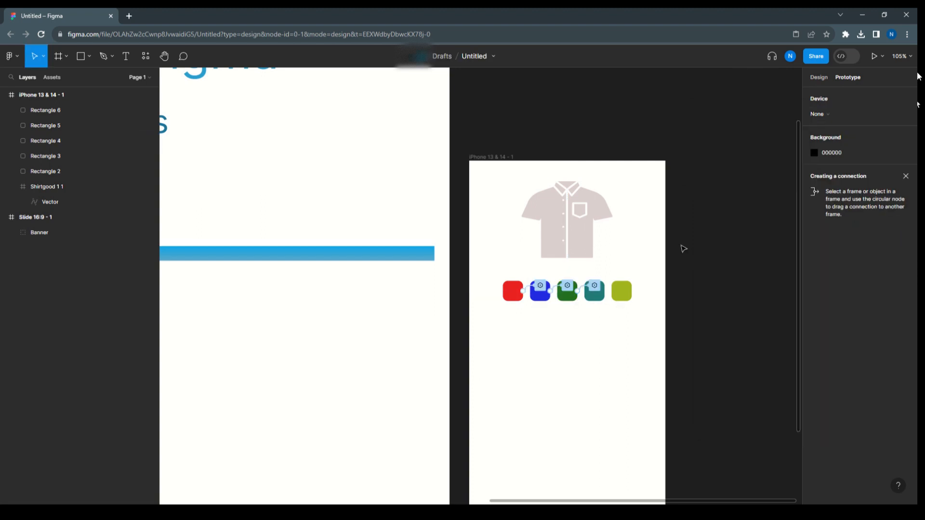
pyautogui.click(594, 291)
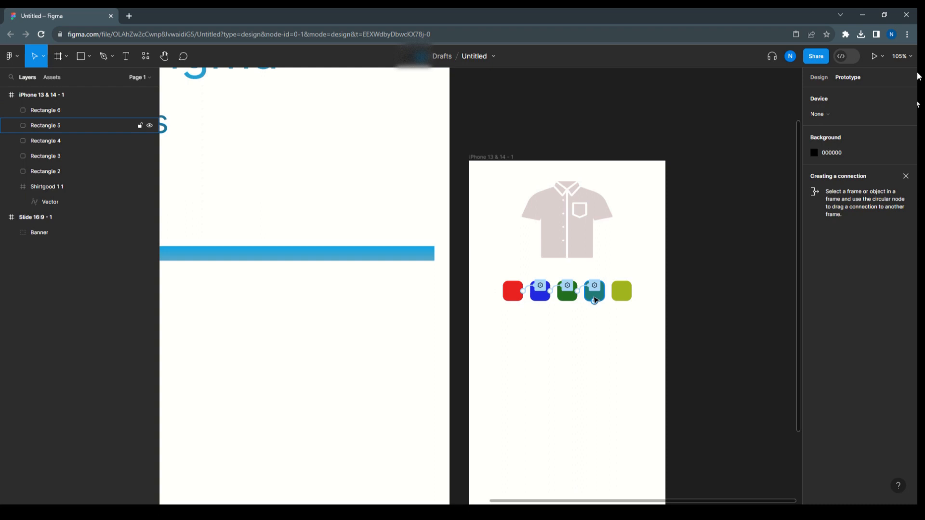
# Step: Give the teal swatch an On click Set variable Multicolor action, then select the olive swatch
pyautogui.click(593, 291)
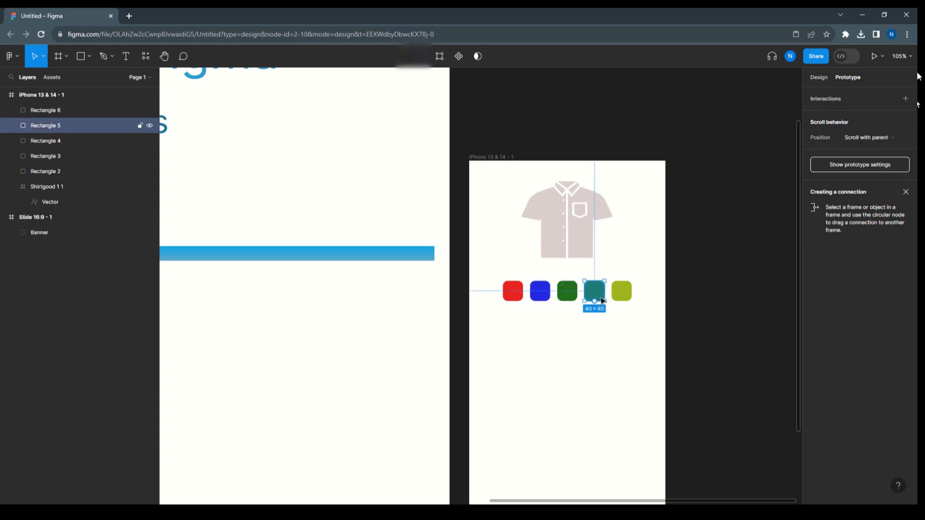
pyautogui.click(906, 99)
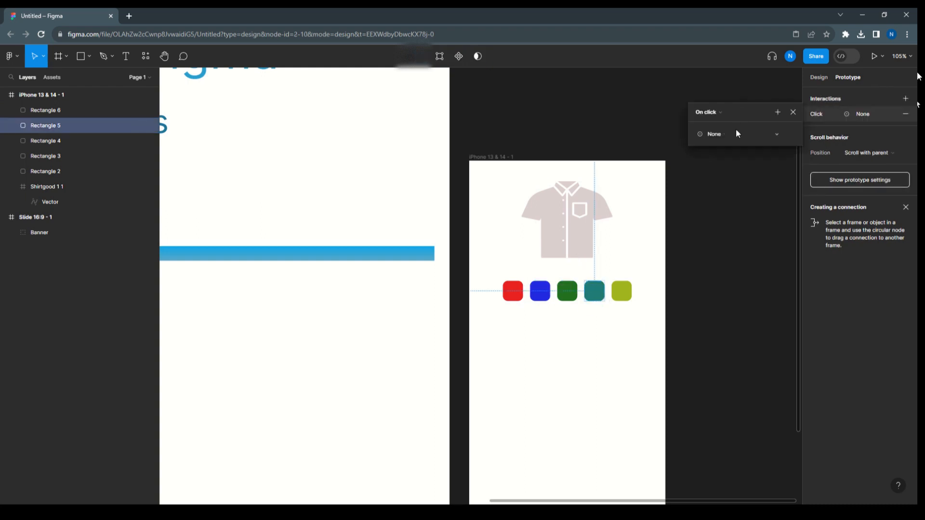
pyautogui.click(714, 134)
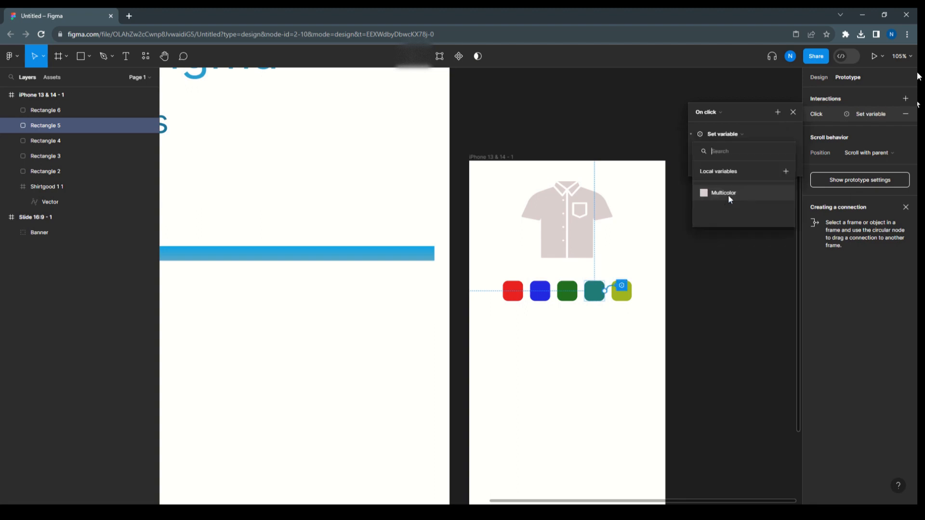
pyautogui.click(723, 193)
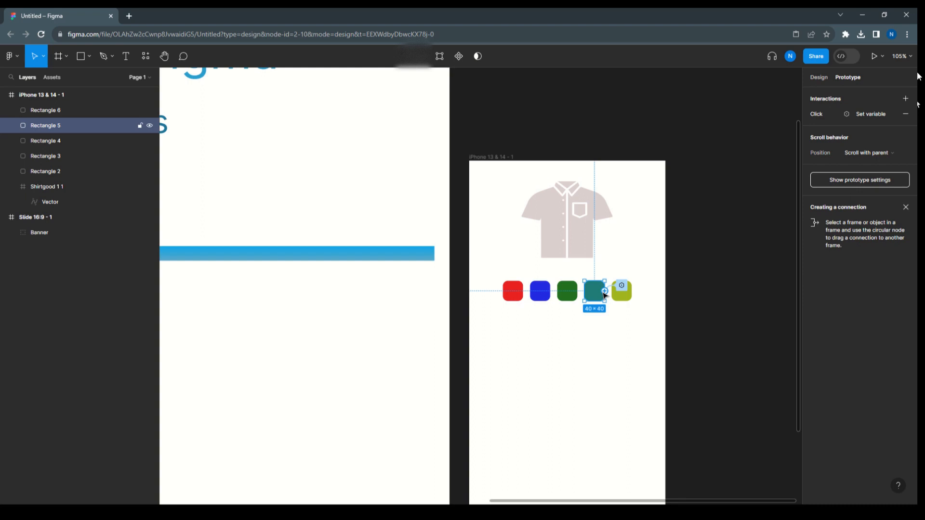
pyautogui.click(621, 290)
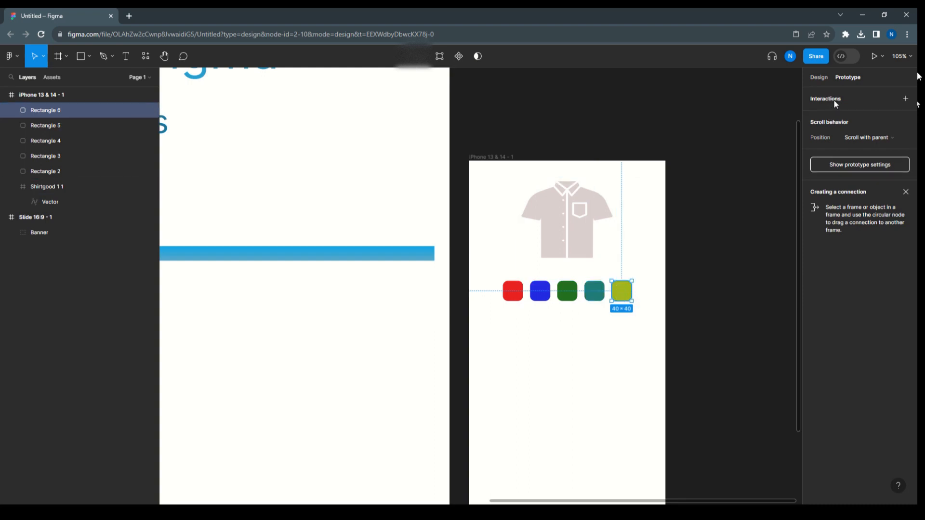
# Step: Make the olive swatch's click interaction set the Multicolor variable to its colour
pyautogui.click(905, 98)
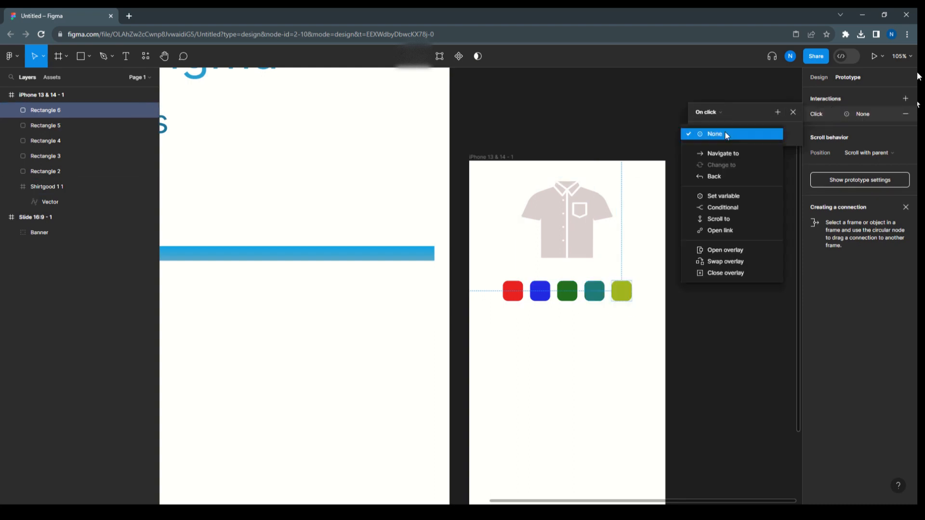
pyautogui.click(723, 195)
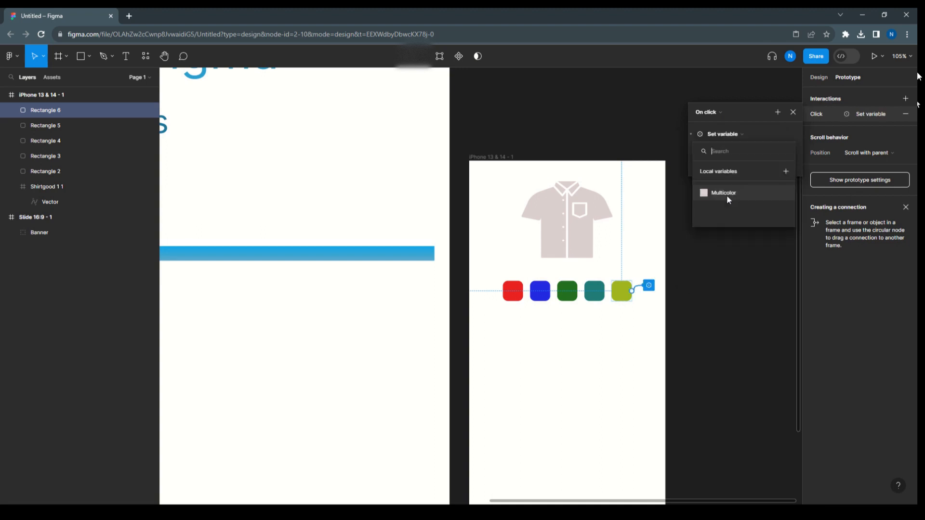
pyautogui.click(723, 193)
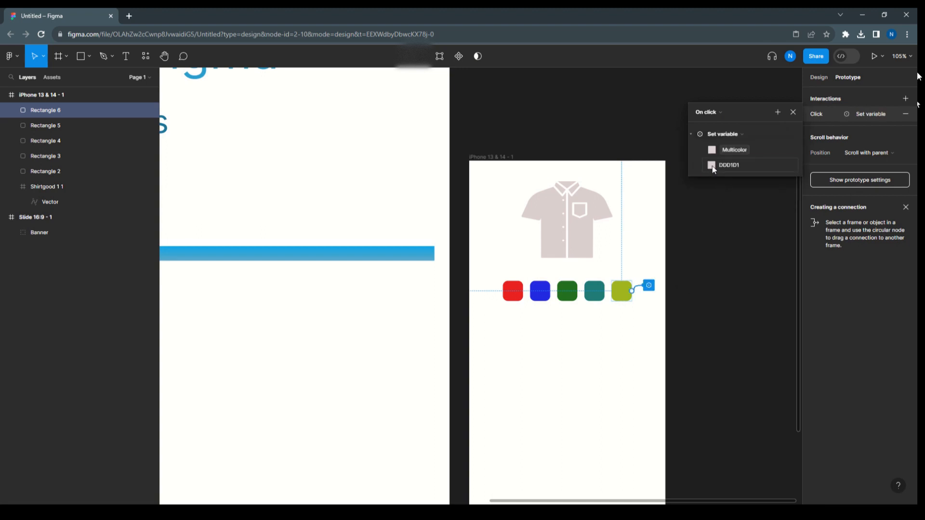
pyautogui.click(711, 165)
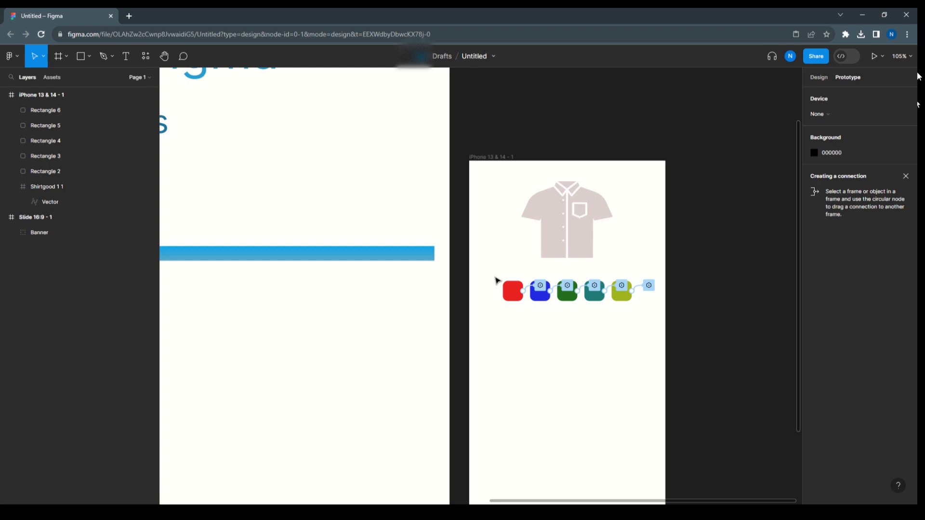
pyautogui.click(565, 227)
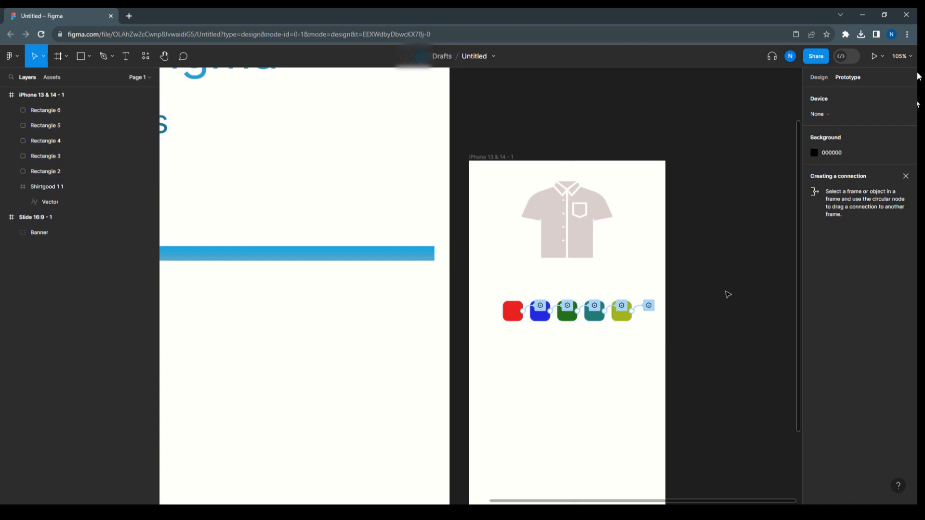
pyautogui.click(125, 56)
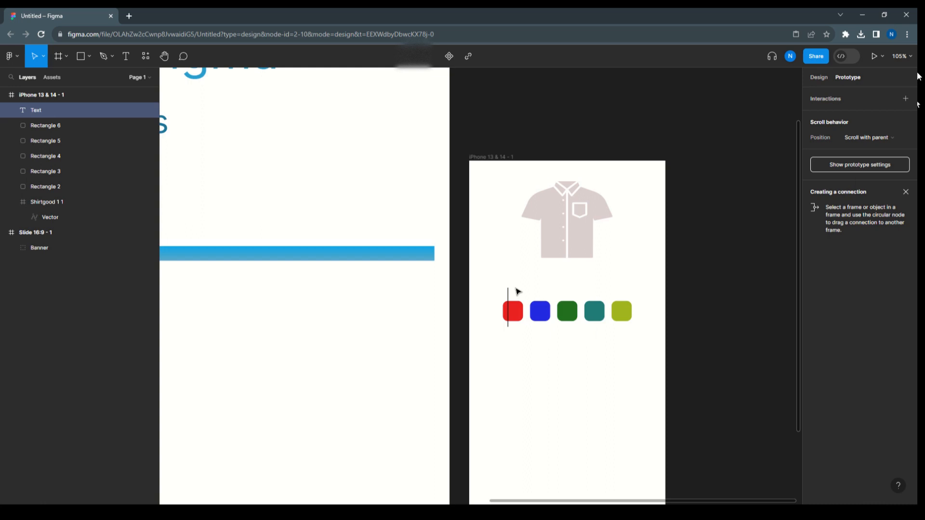
# Step: Write the label 'Select color' over the swatch row and bring up its text styling
pyautogui.write('S')
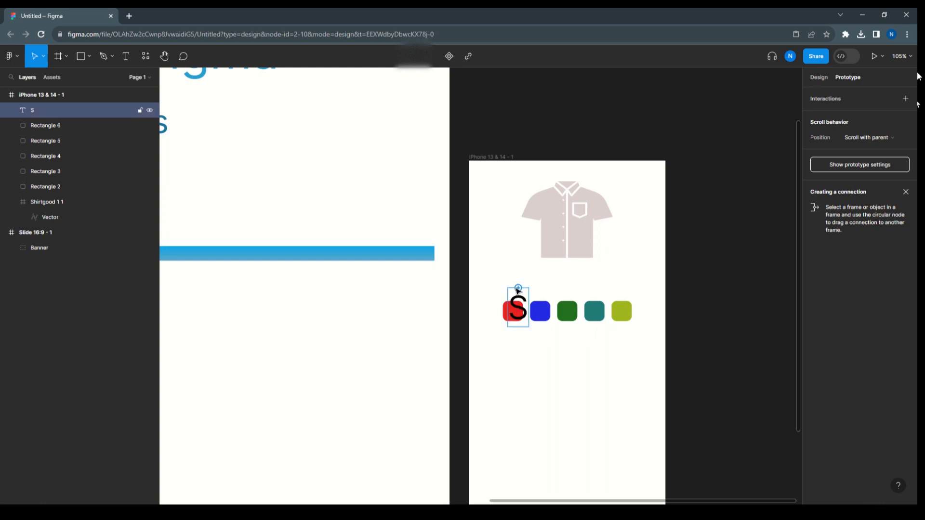
pyautogui.write('ele')
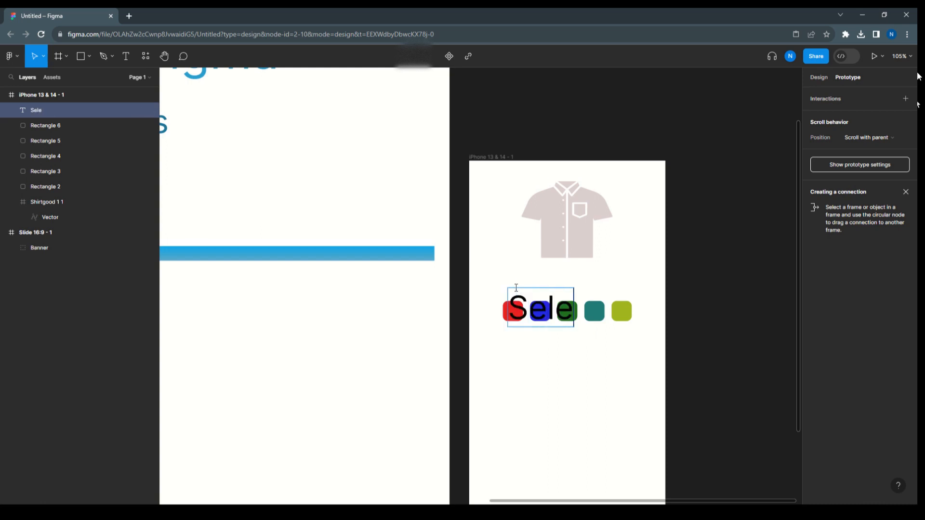
pyautogui.write('ct')
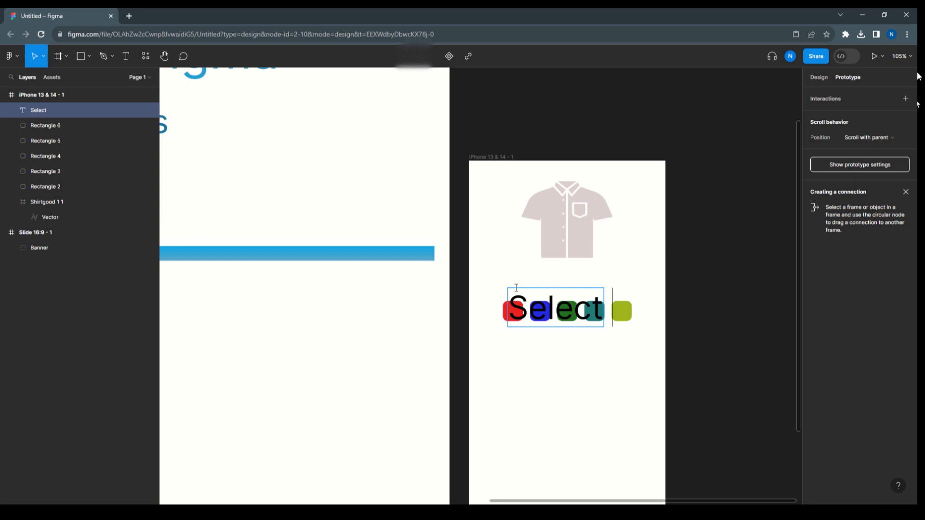
pyautogui.write('color')
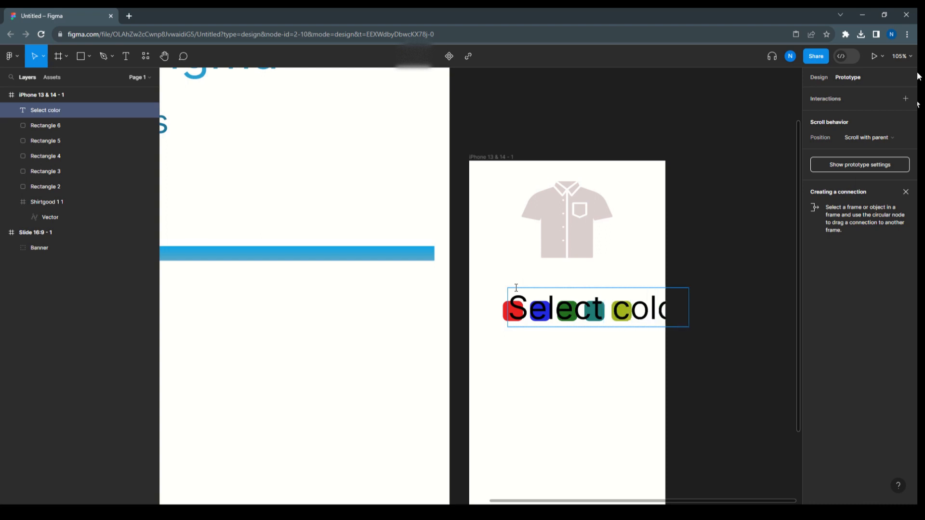
pyautogui.doubleClick(553, 309)
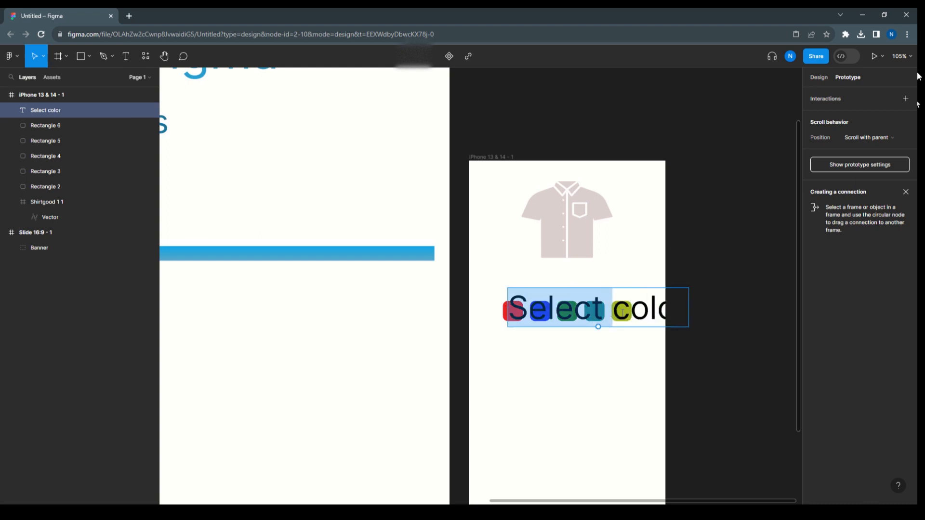
pyautogui.click(819, 78)
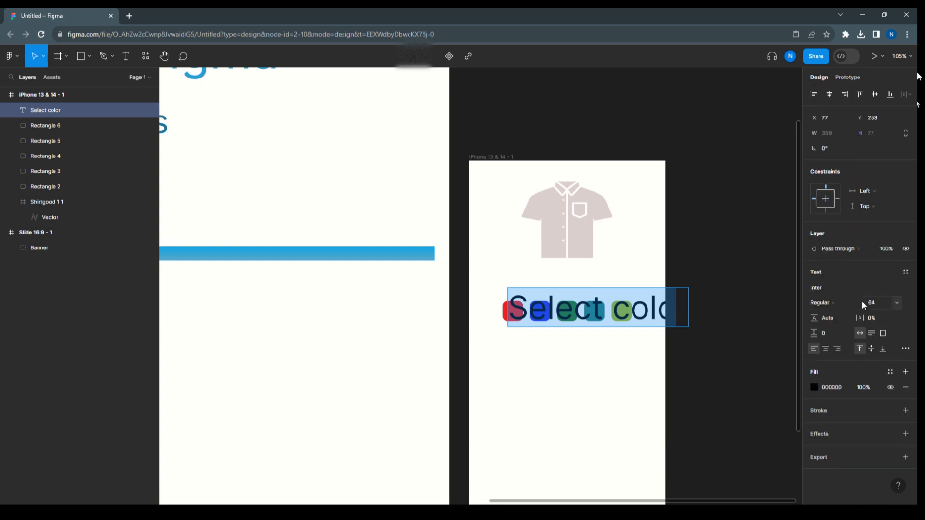
pyautogui.click(896, 303)
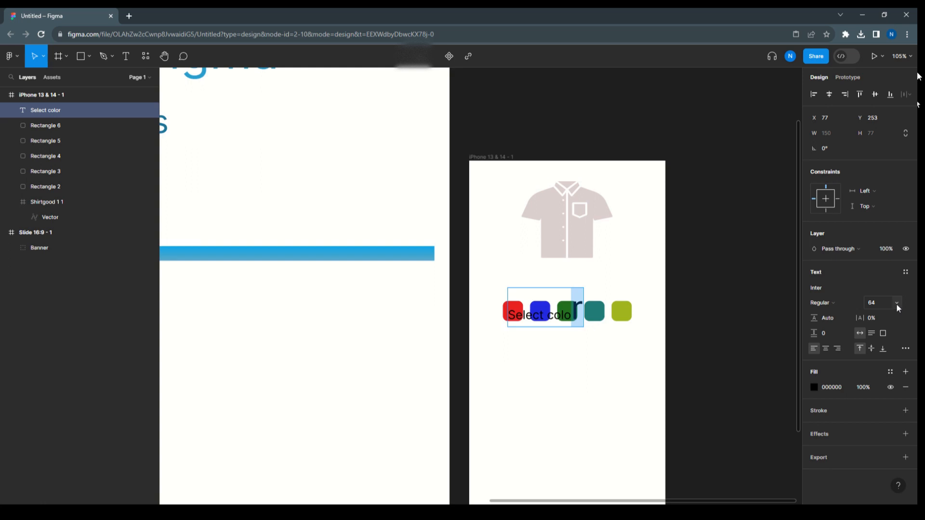
# Step: Set the 'Select color' label to font size 20 and select it for repositioning above the swatches
pyautogui.write('20')
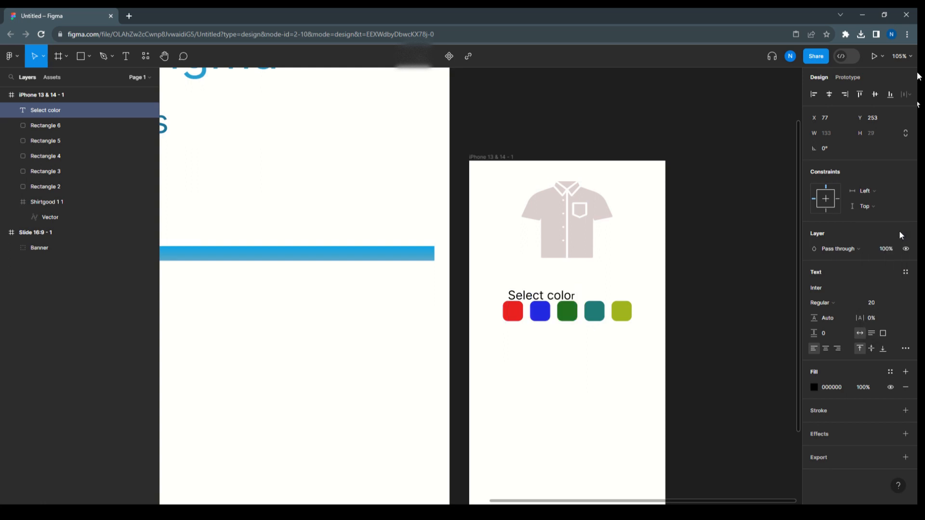
pyautogui.doubleClick(540, 295)
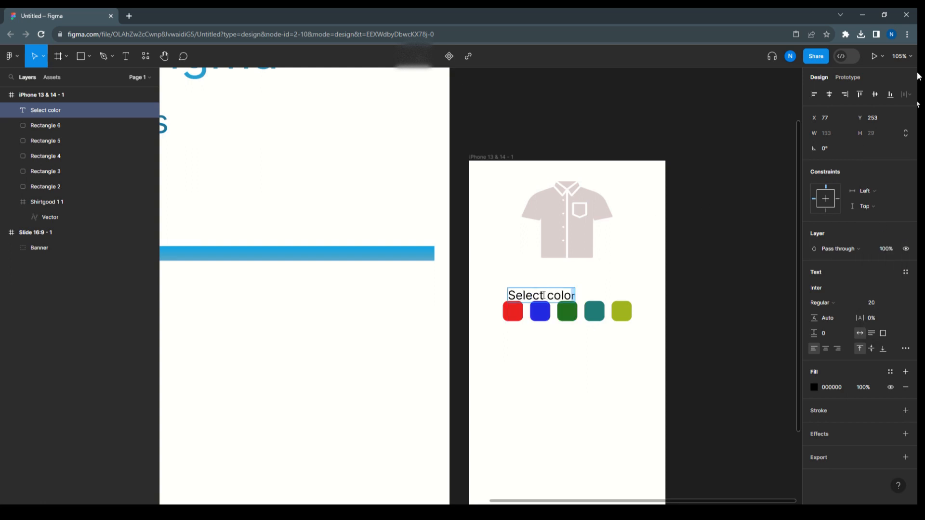
pyautogui.tripleClick(540, 295)
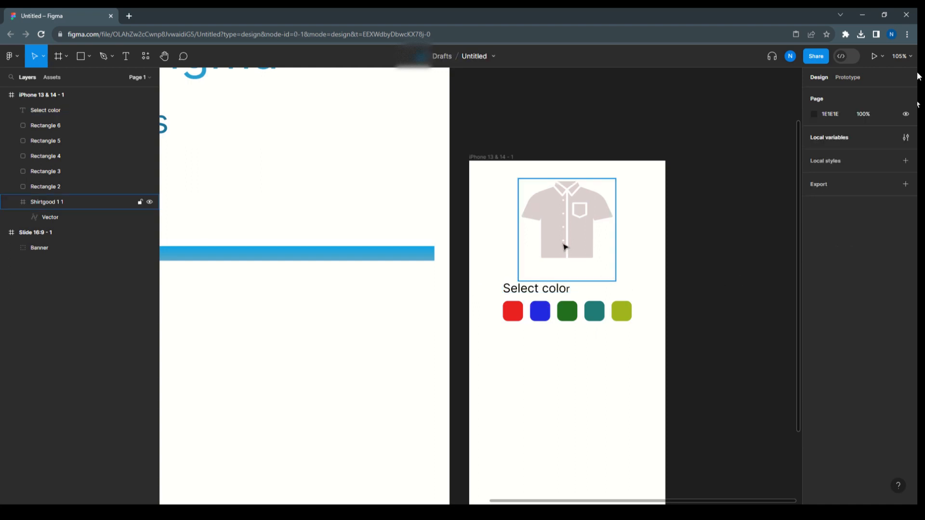
# Step: Present the iPhone 13 & 14 frame as a live prototype via the Play menu
pyautogui.click(490, 156)
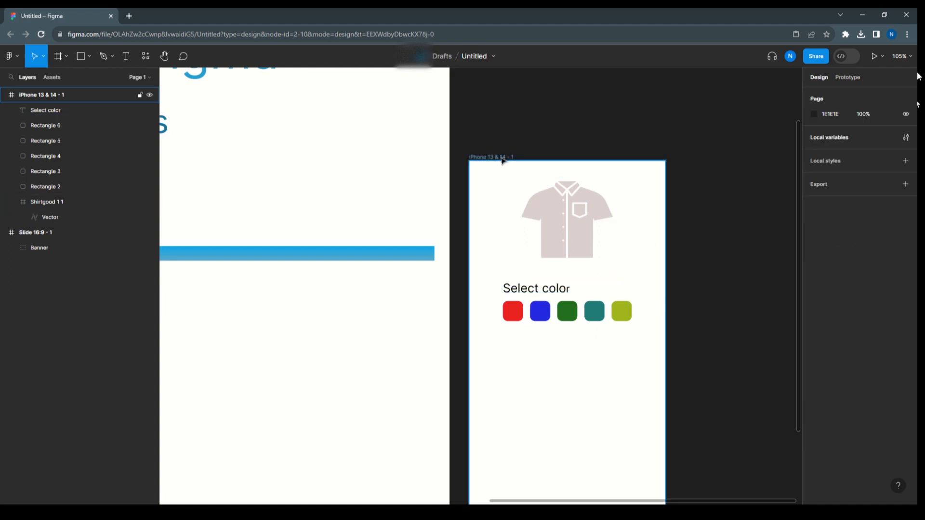
pyautogui.click(878, 56)
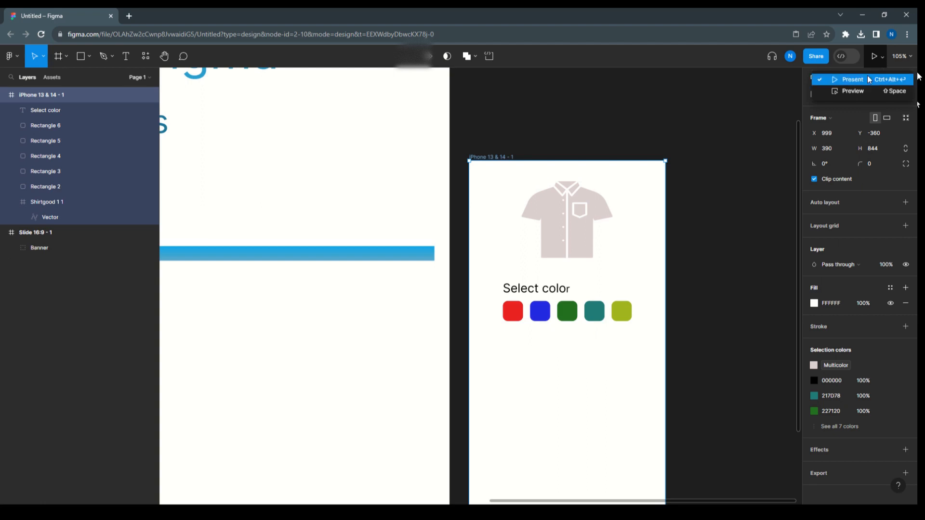
pyautogui.click(852, 79)
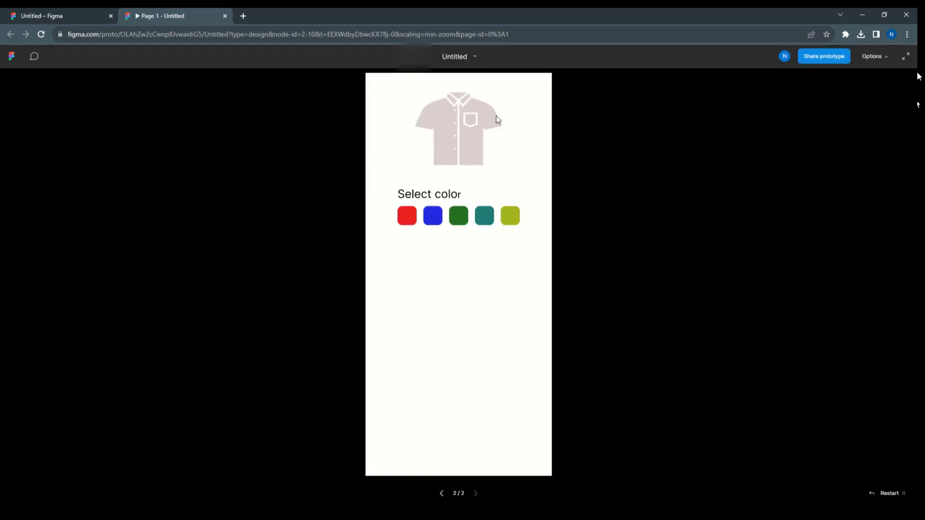
# Step: Click through the red, blue, green and olive swatches, watching the shirt recolour each time
pyautogui.click(407, 215)
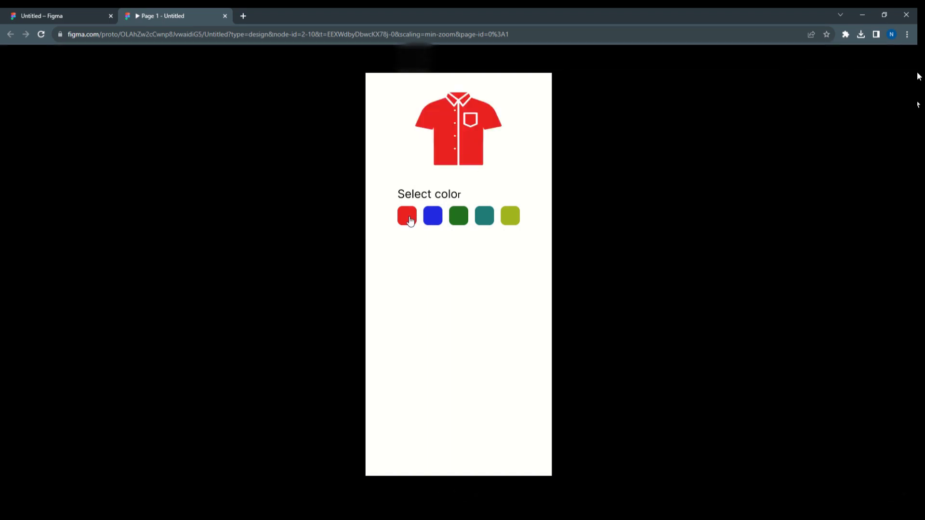
pyautogui.click(432, 215)
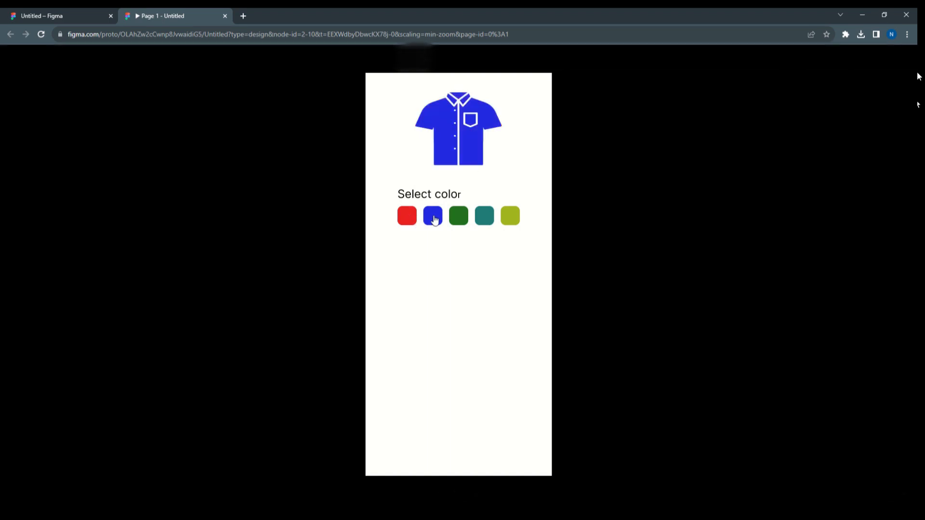
pyautogui.click(458, 215)
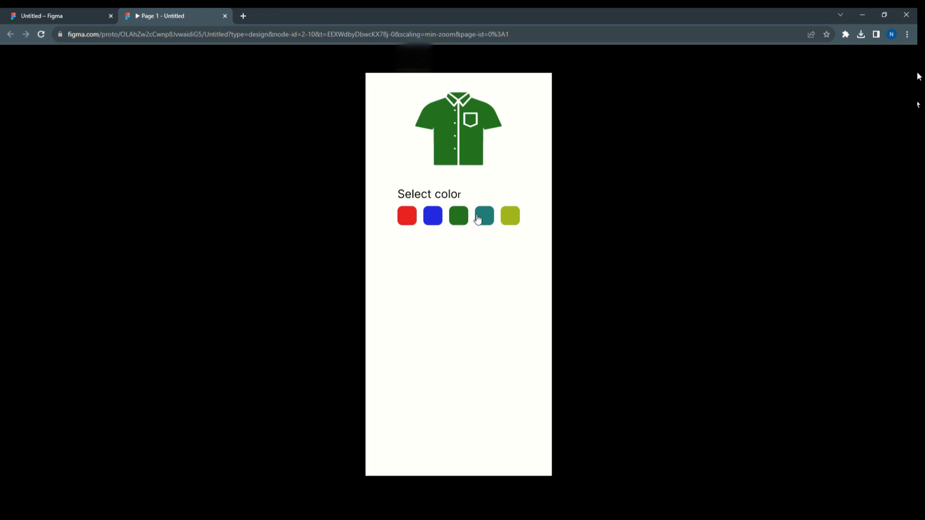
pyautogui.click(508, 215)
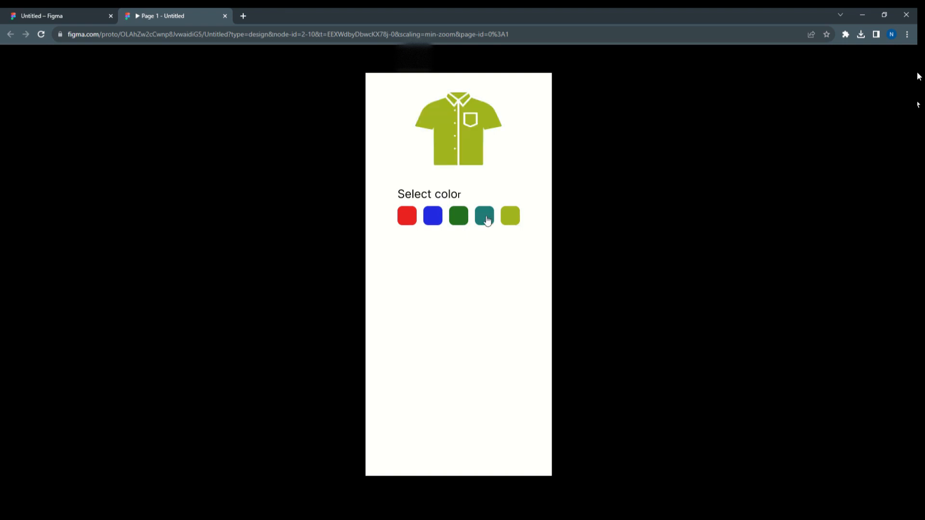
pyautogui.click(407, 215)
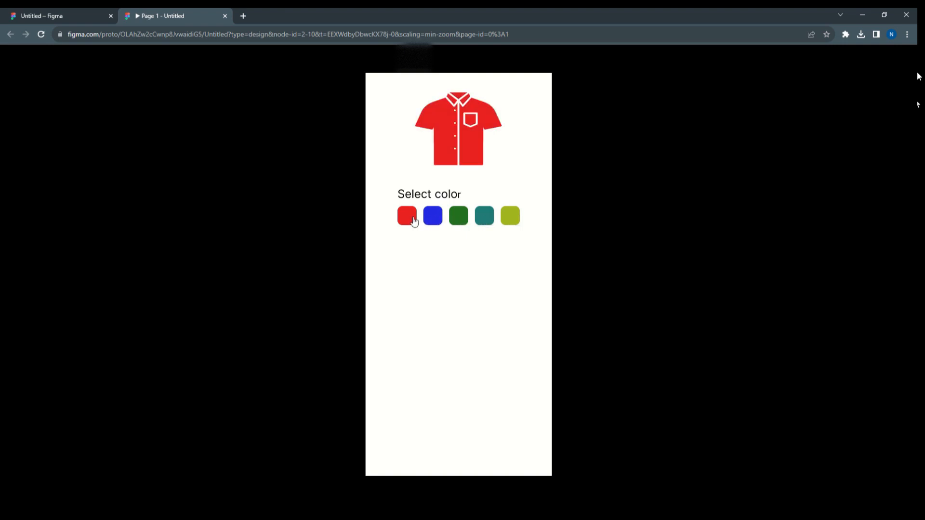
pyautogui.click(457, 215)
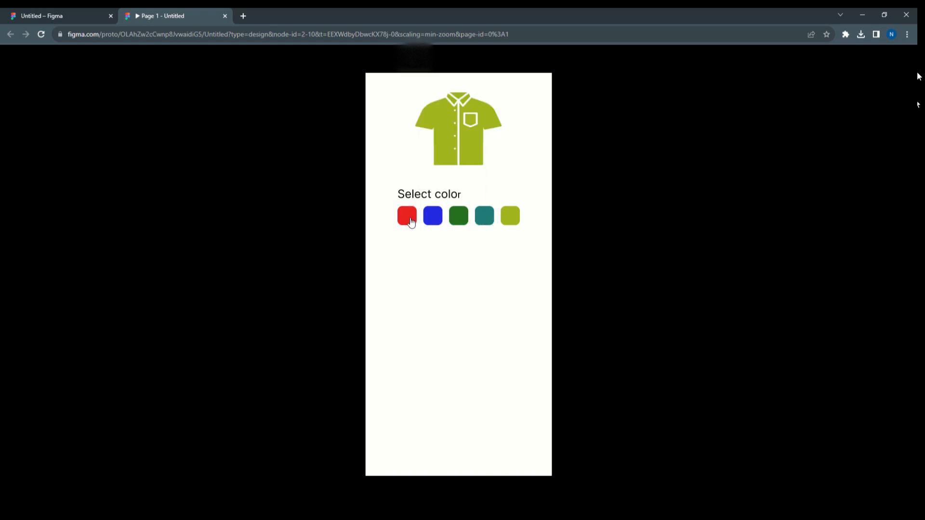
pyautogui.click(458, 215)
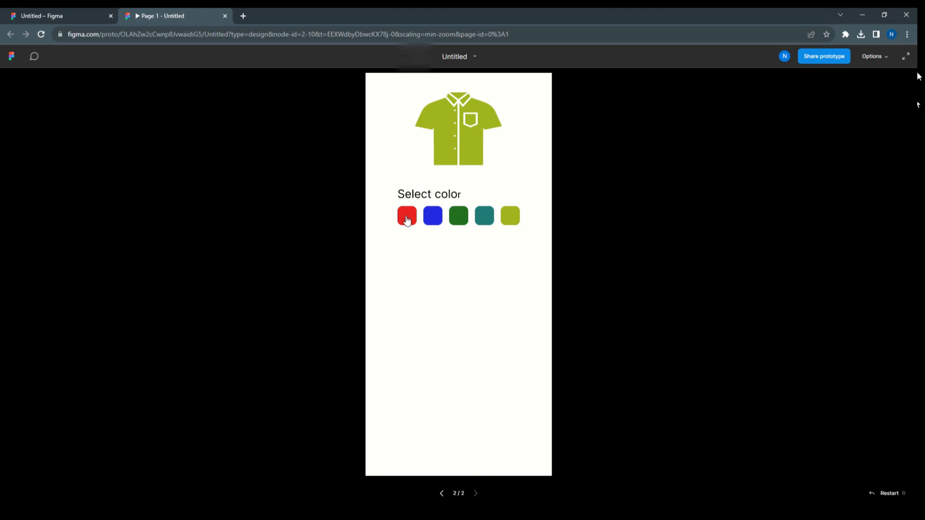
pyautogui.click(432, 216)
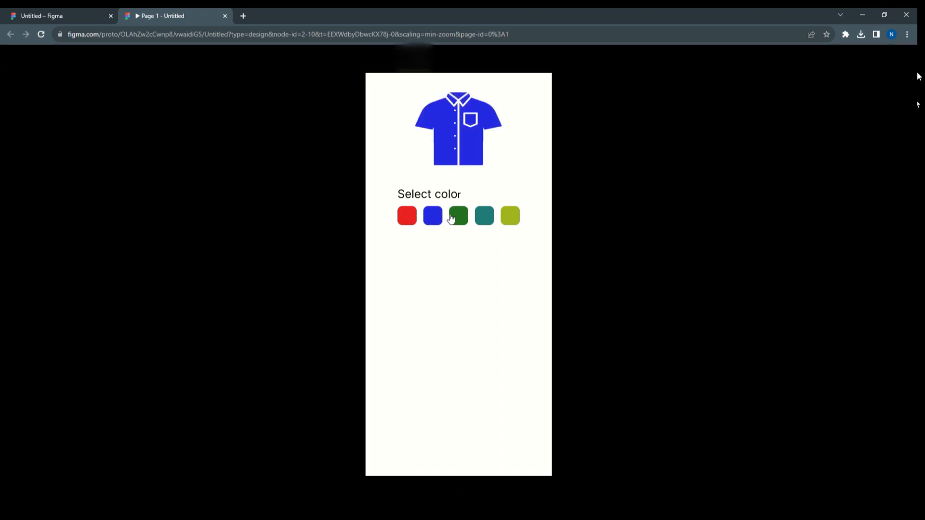